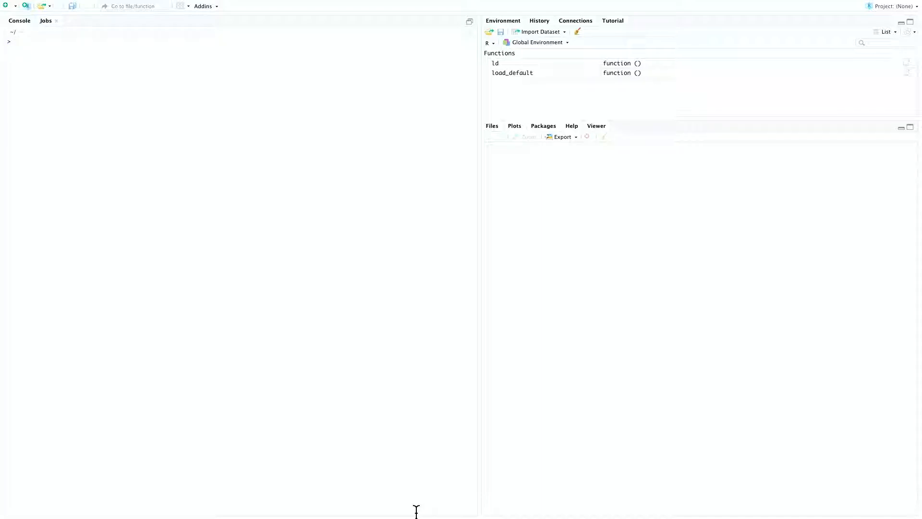
Step: Assign dest_dir = tempdir(), print it, and set it as the working directory
text(dest_dir = tempdir()
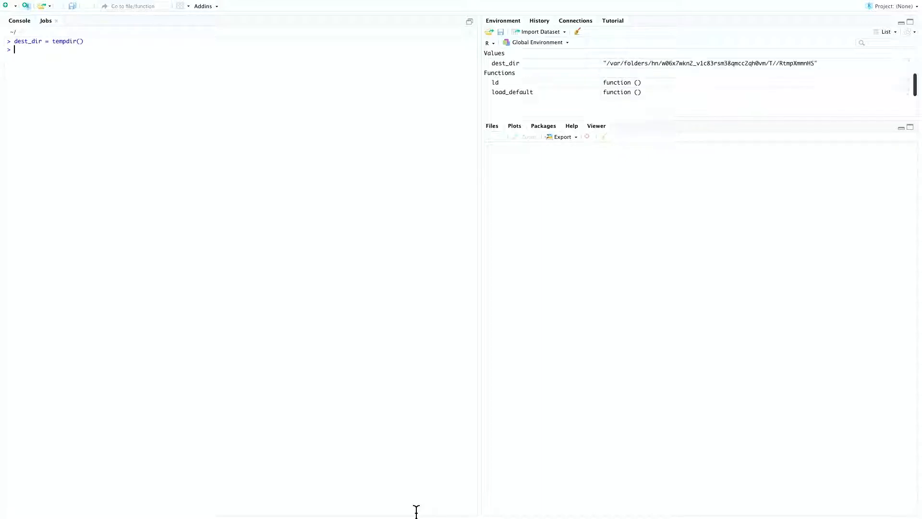
text(dest_)
text(setwd()
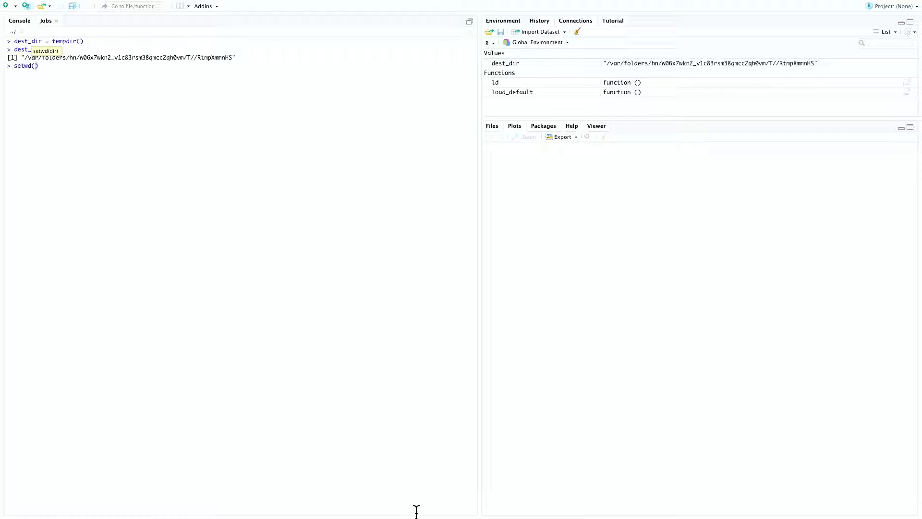
text(dest_dir)
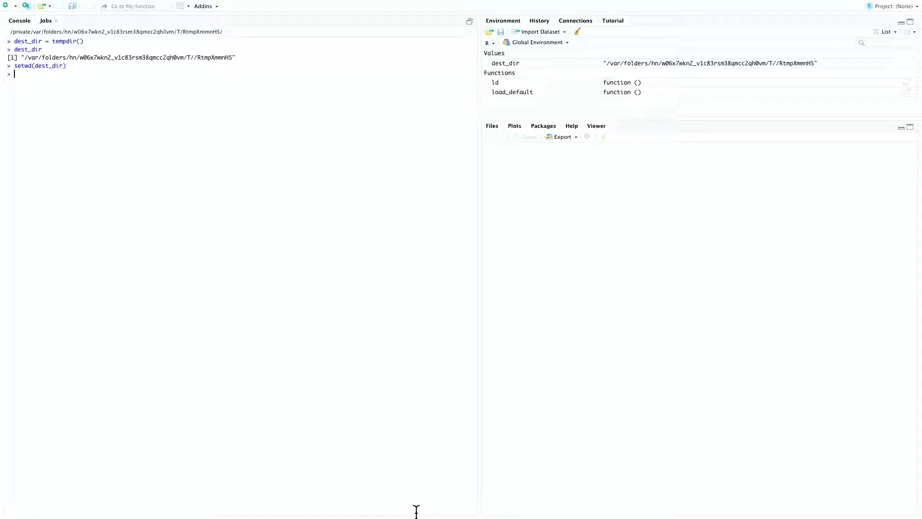
mouse_move(532, 415)
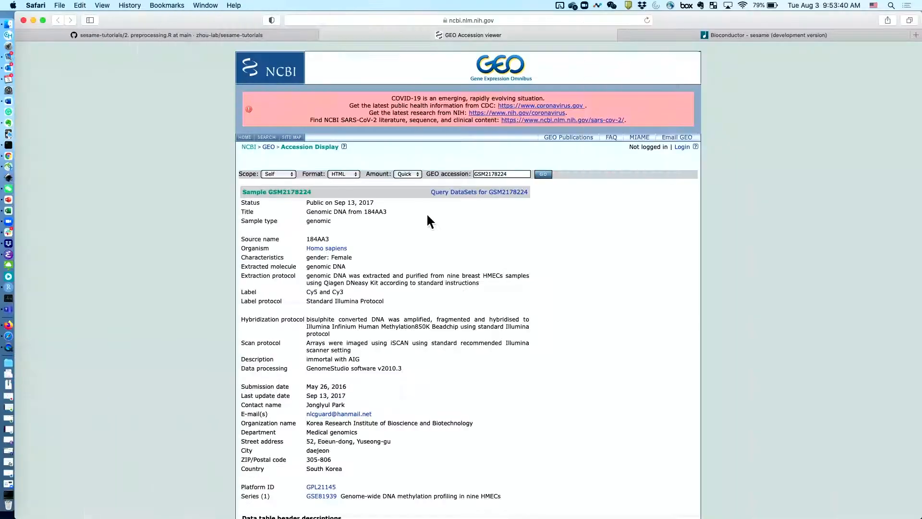
Step: Download the GSM2178224 green and red IDAT files using download.file with the copied GEO ftp links
scroll(down, 3)
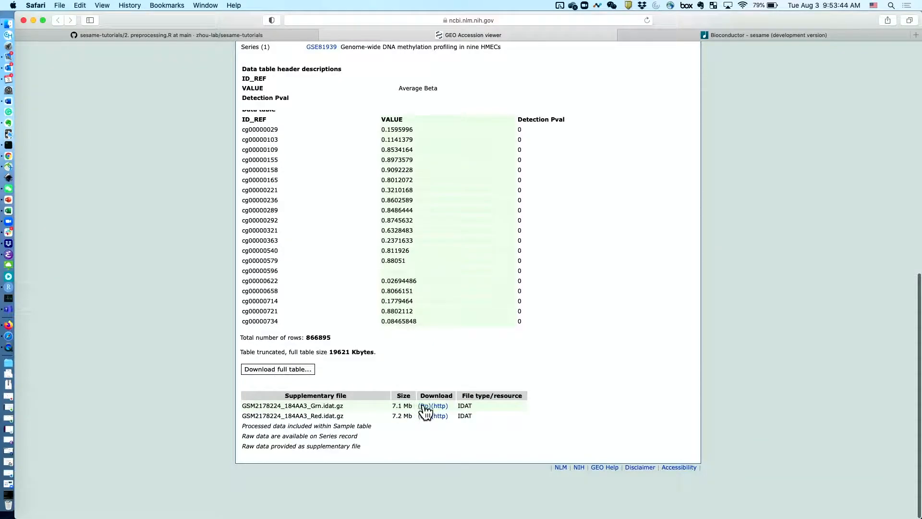
right_click(426, 405)
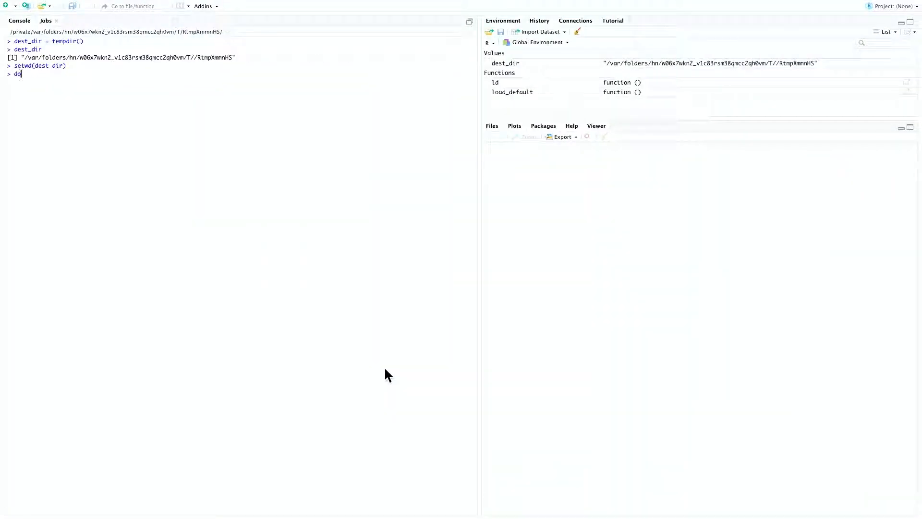
text(wnload.fil)
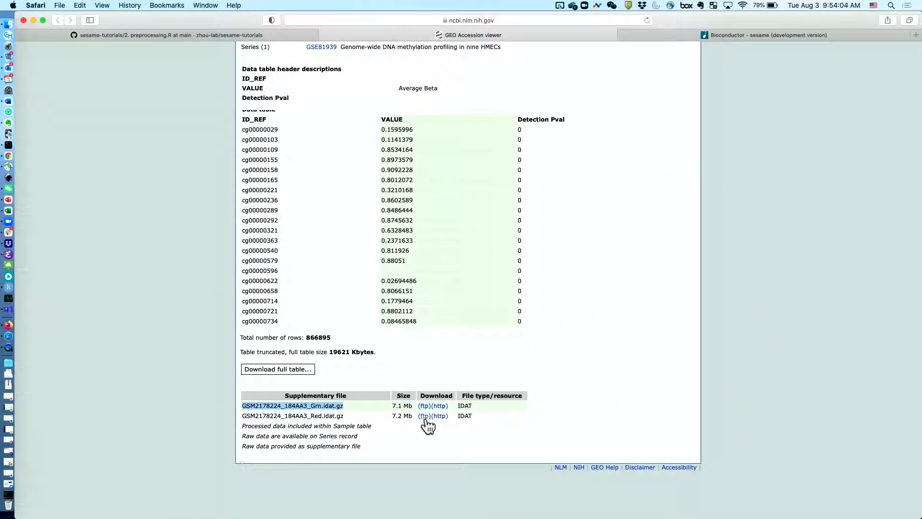
right_click(422, 416)
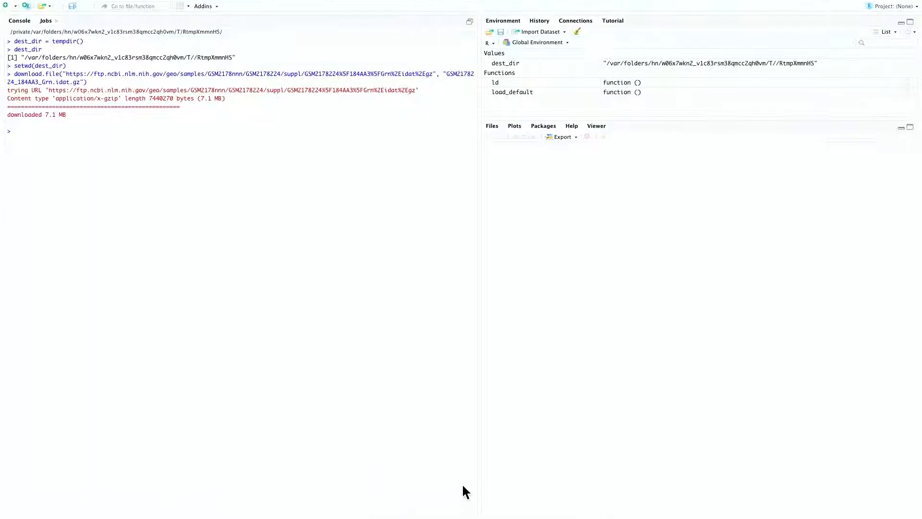
text(download.file(")
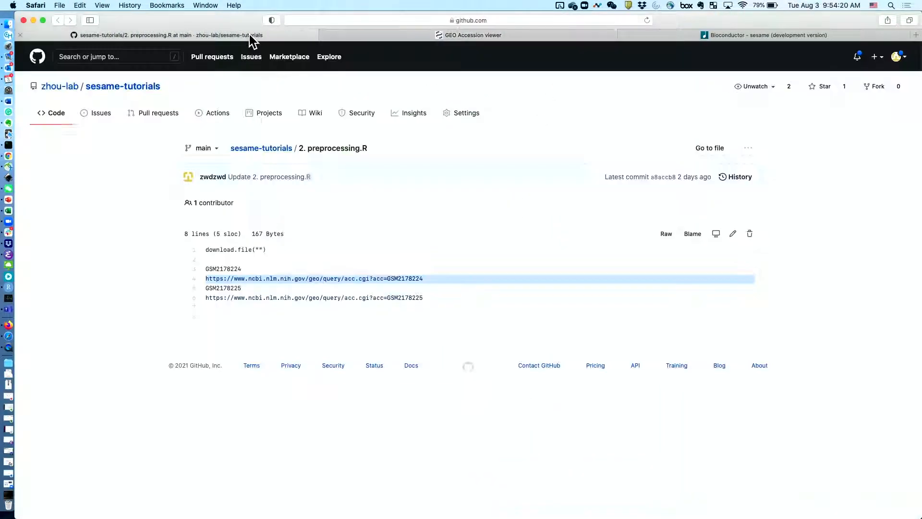
Step: Open the GSM2178225 page in a new tab and download its green and red IDAT files
right_click(313, 298)
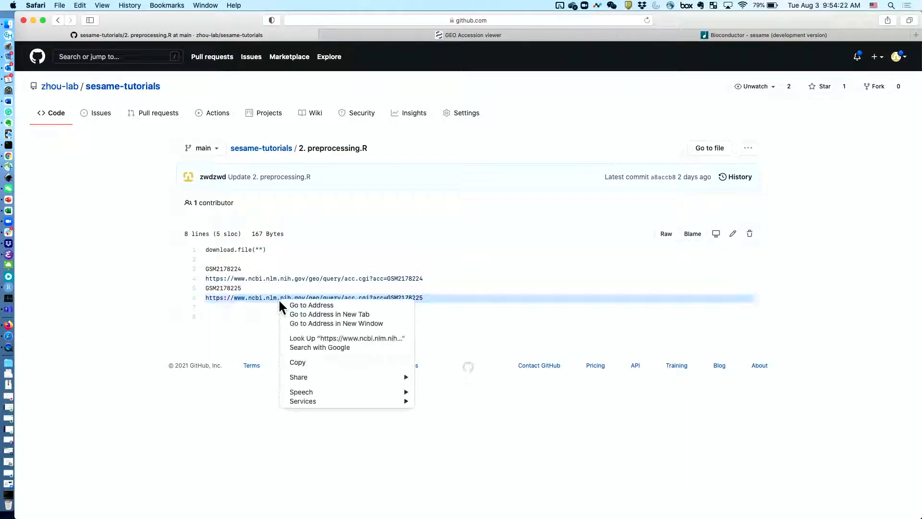
mouse_move(333, 332)
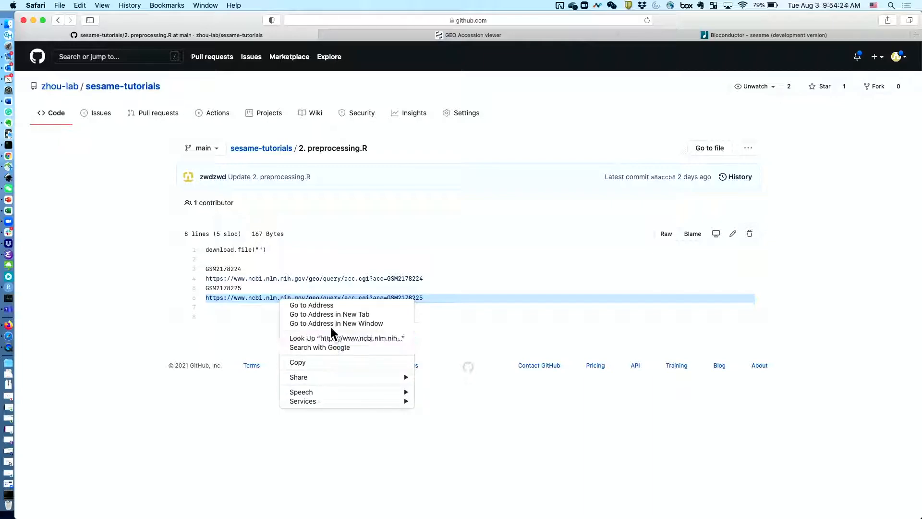
click(330, 313)
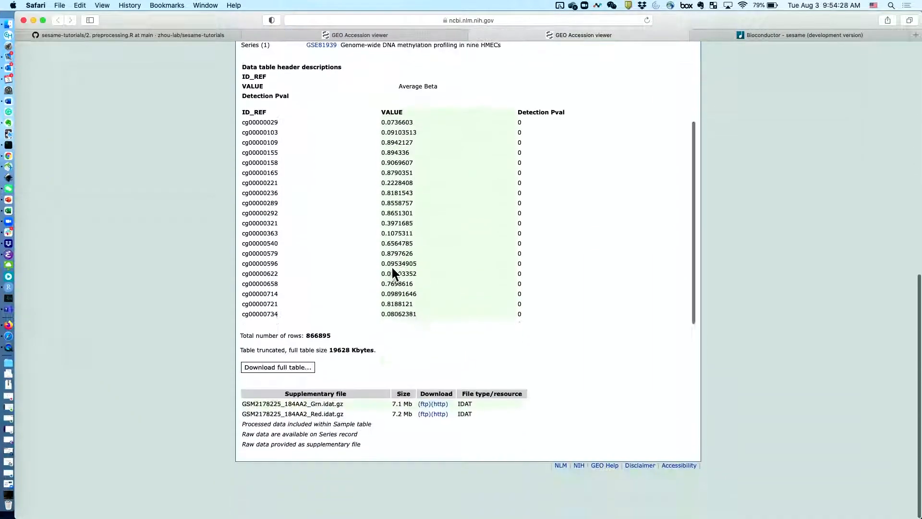
right_click(433, 404)
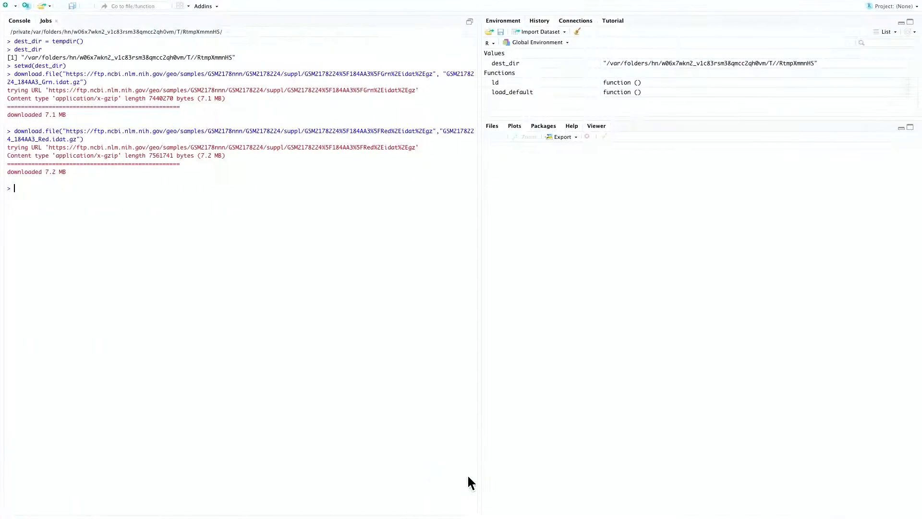
text(download.file()
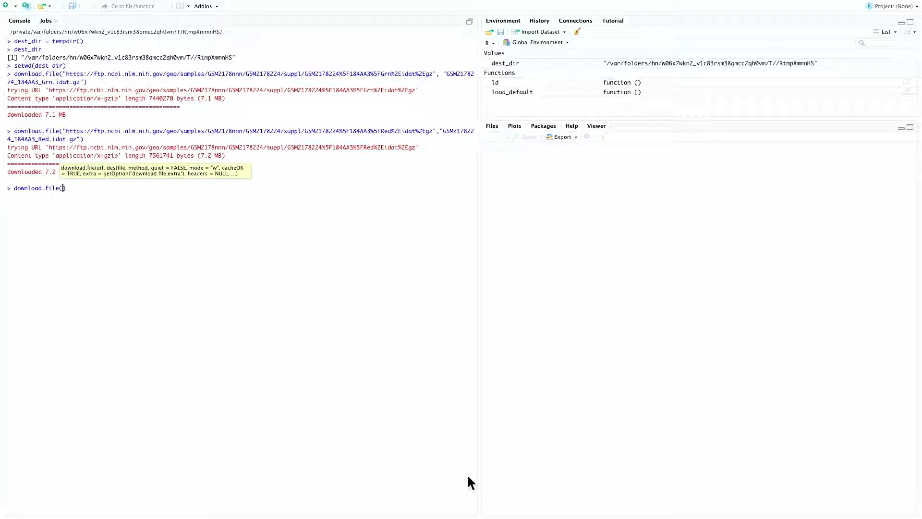
text("https://ftp.ncbi.nlm.nih.gov/geo/samples/GSM2178nnn/GSM2178225/suppl/GSM2178225%5F184AA2%5FGrn%2Eidat%2Egz",)
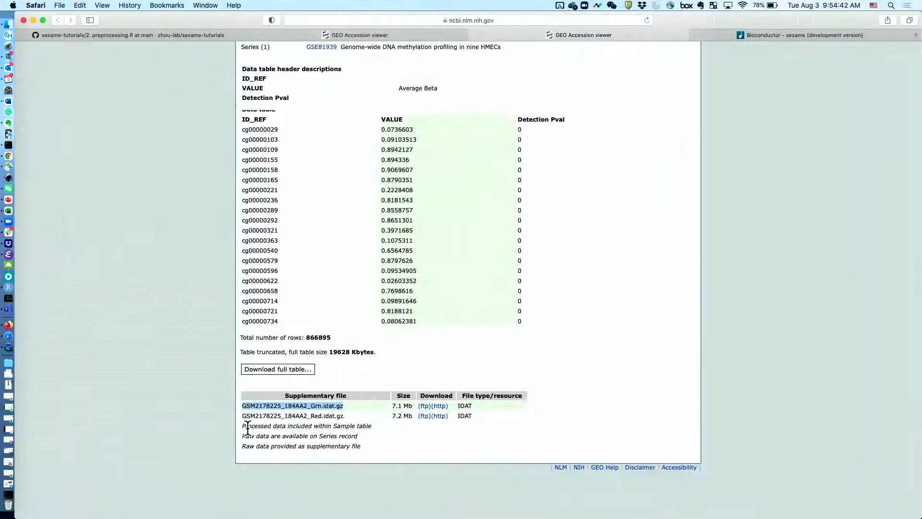
right_click(439, 406)
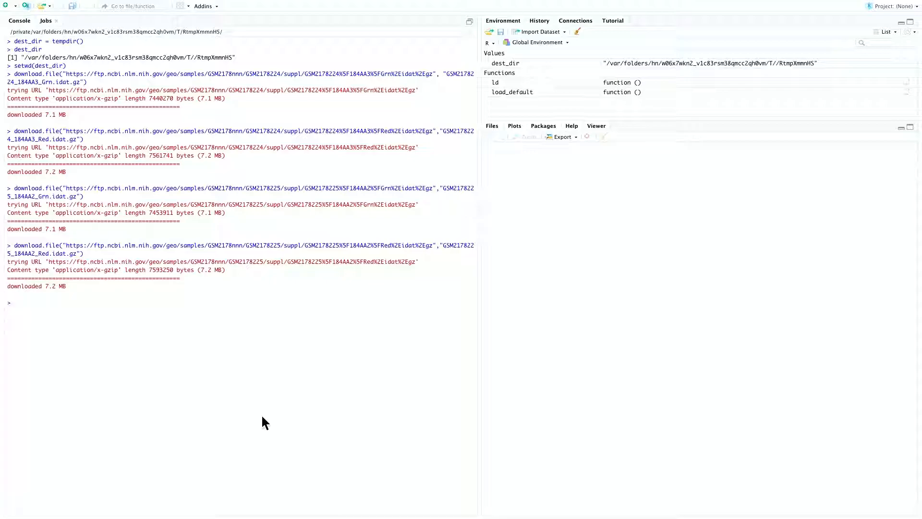
Step: List the downloaded IDAT files with list.files(pattern="*.idat") and start a library call
text(list.files()
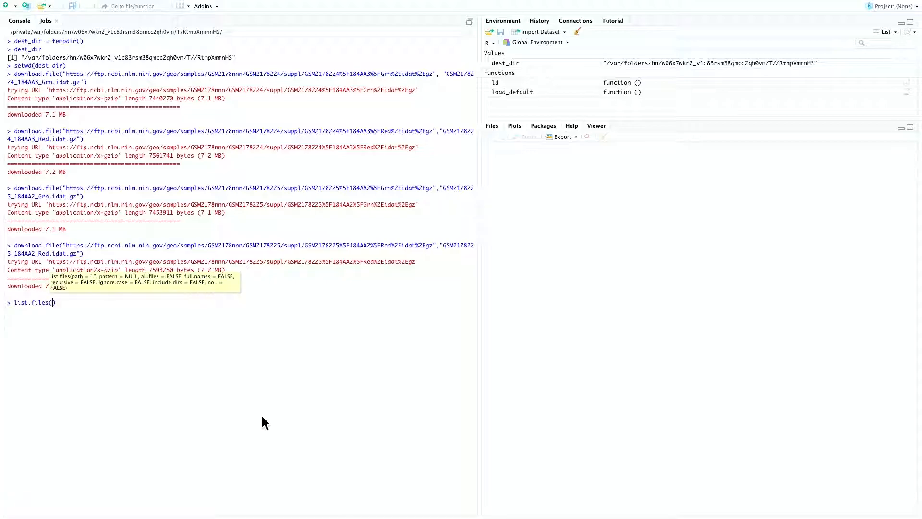
text(pattern=")
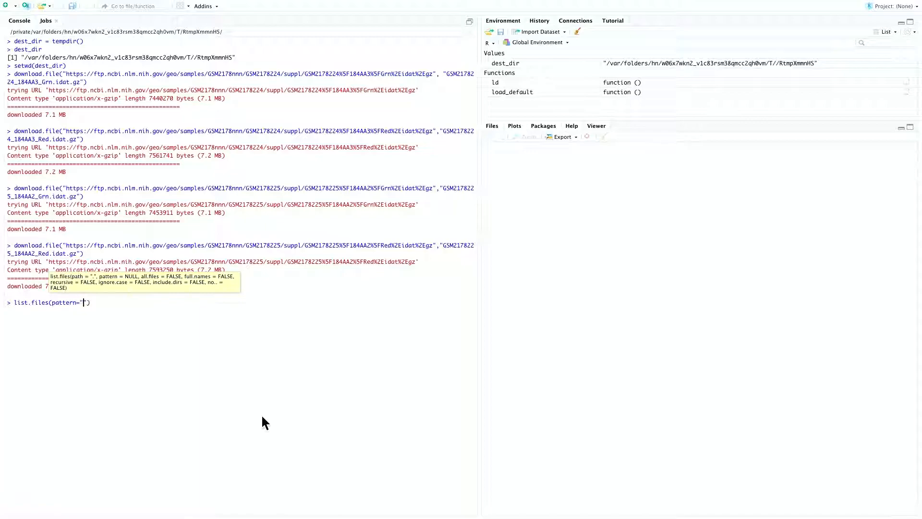
text(*.idat)
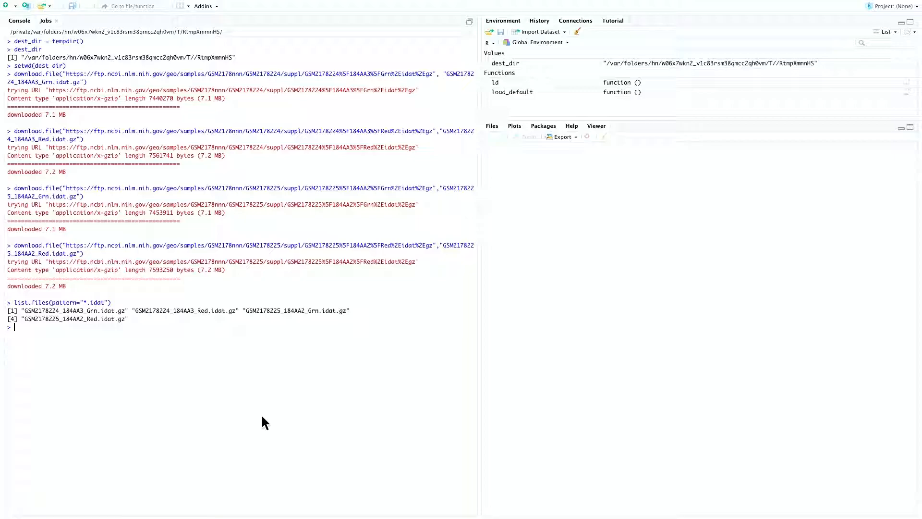
text(library)
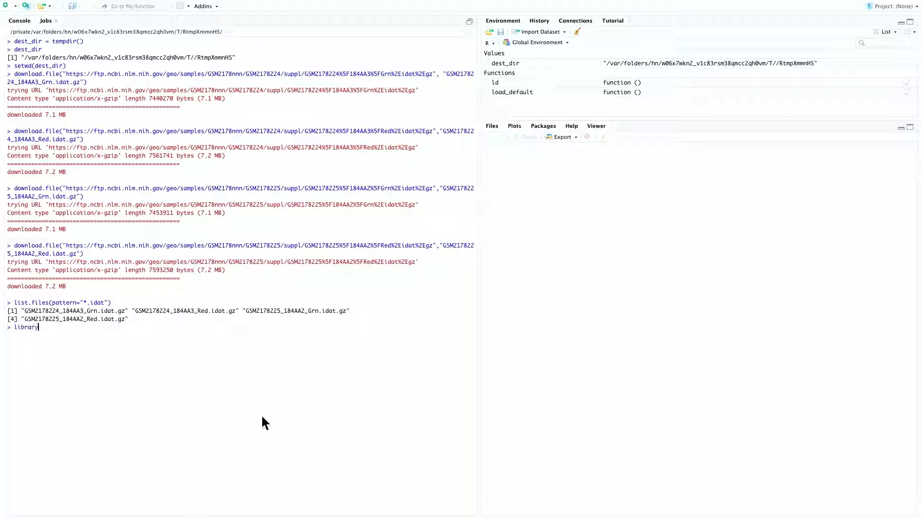
Step: Load sesame and read sample GSM2178224_184AA3 into s with readIDATpair, then print s
text((sesame))
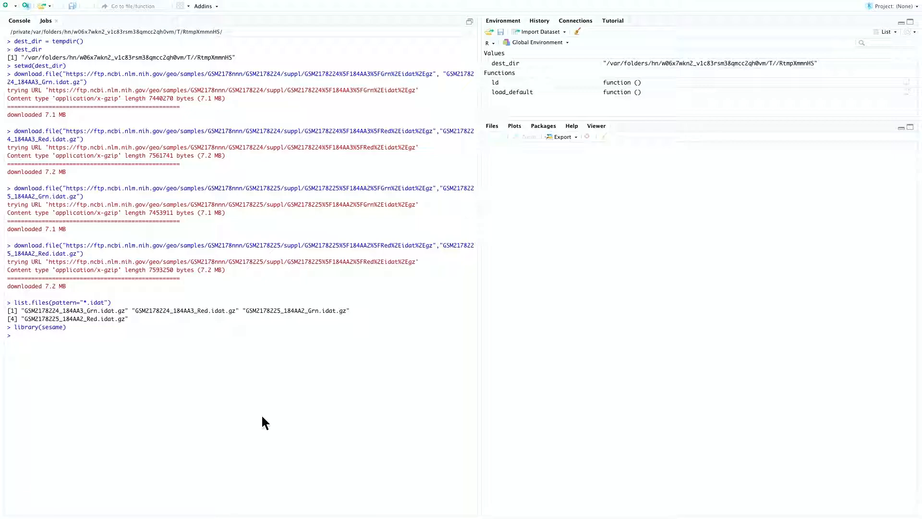
text(s = readID)
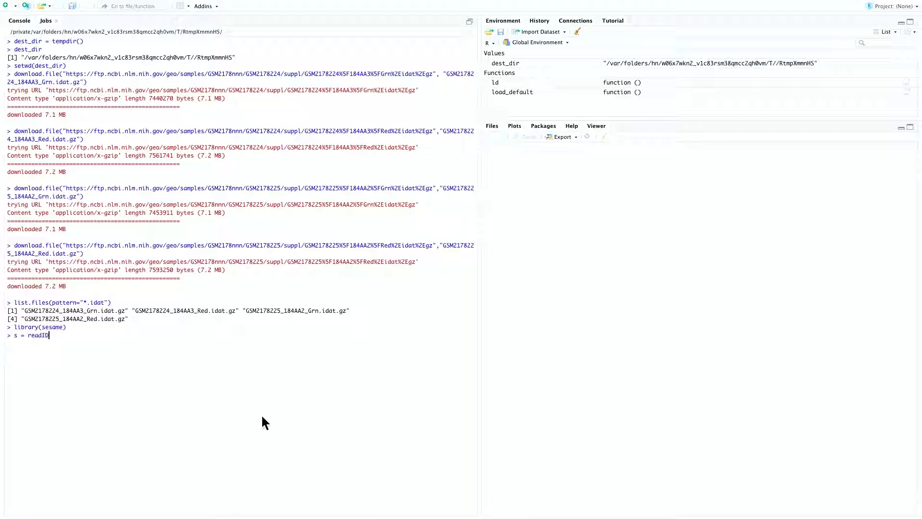
text(Pair())
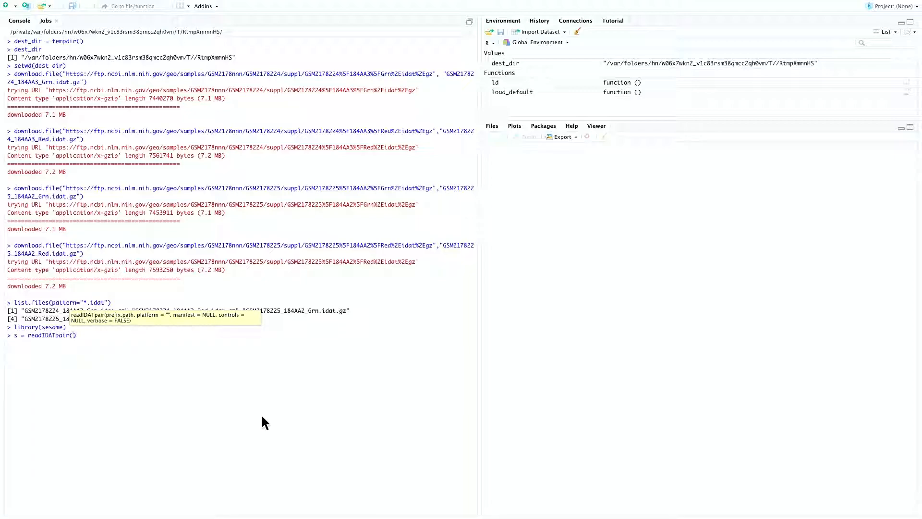
text("GSM2178224_184AA3")
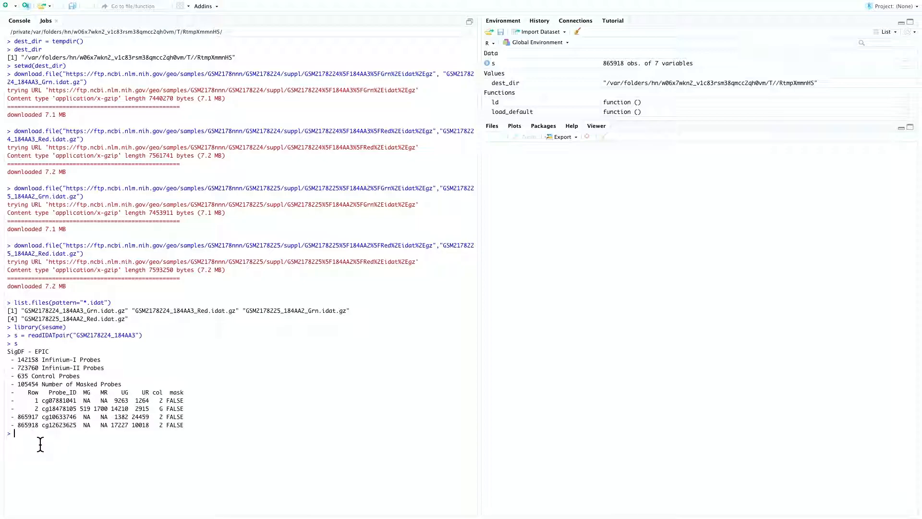
Step: Fetch mft = sesameDataGet("EPIC.address")$ordering and show head(mft)
text(mft =)
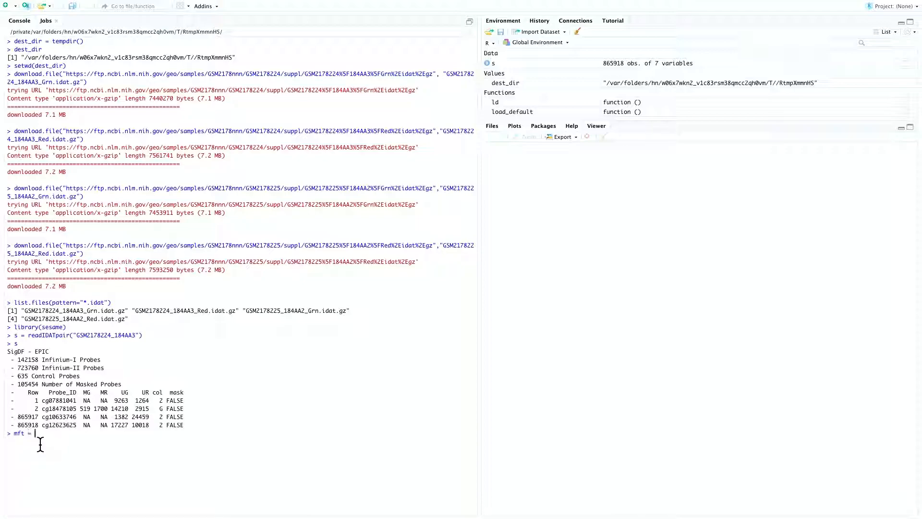
text(sesameD)
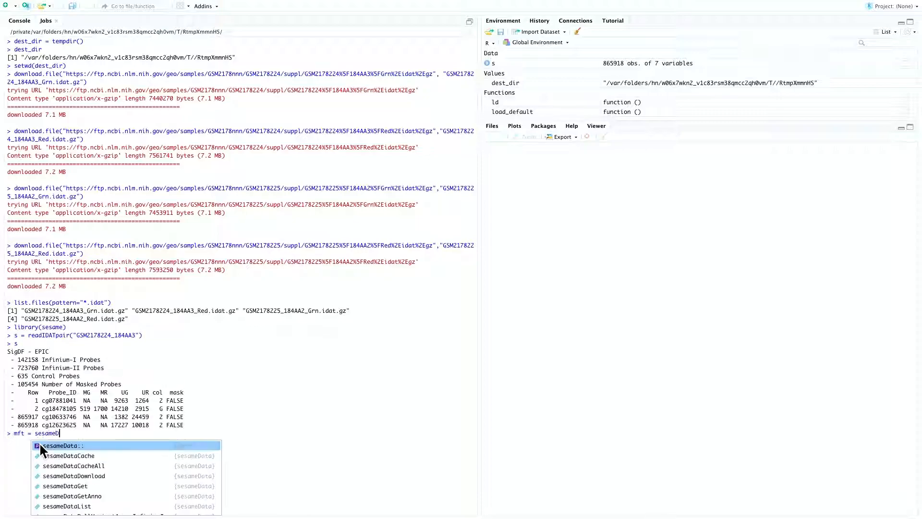
click(65, 486)
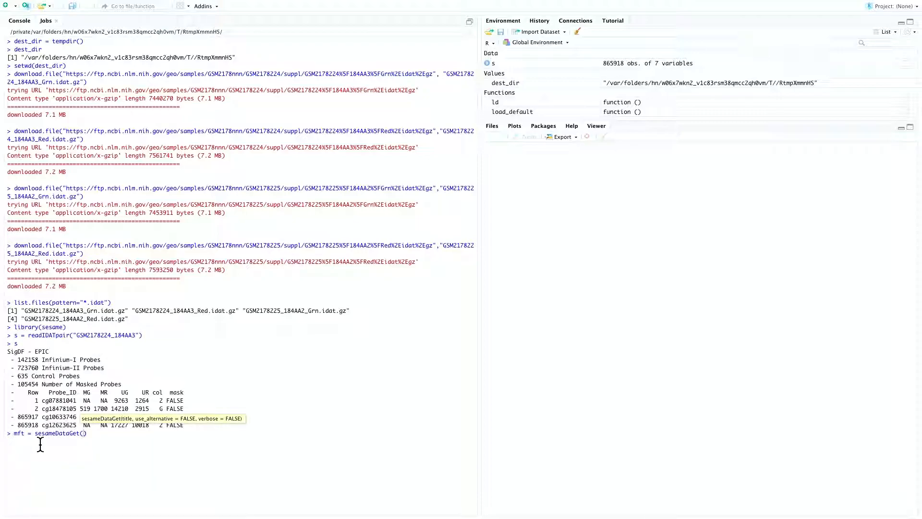
text("EPIC.ad")
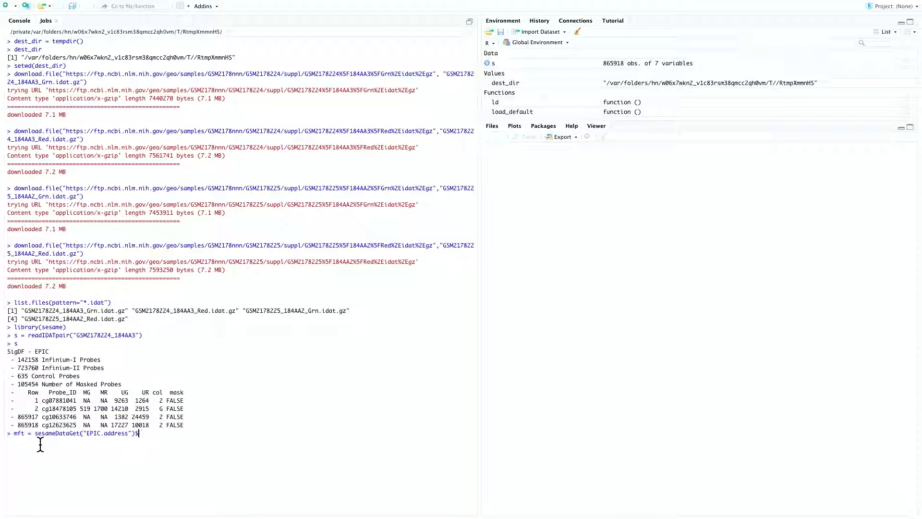
text(ordering)
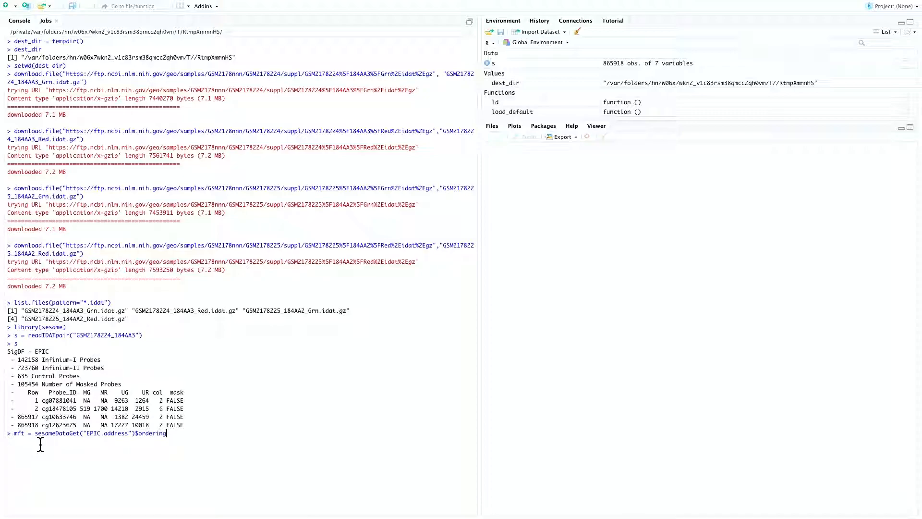
text(head())
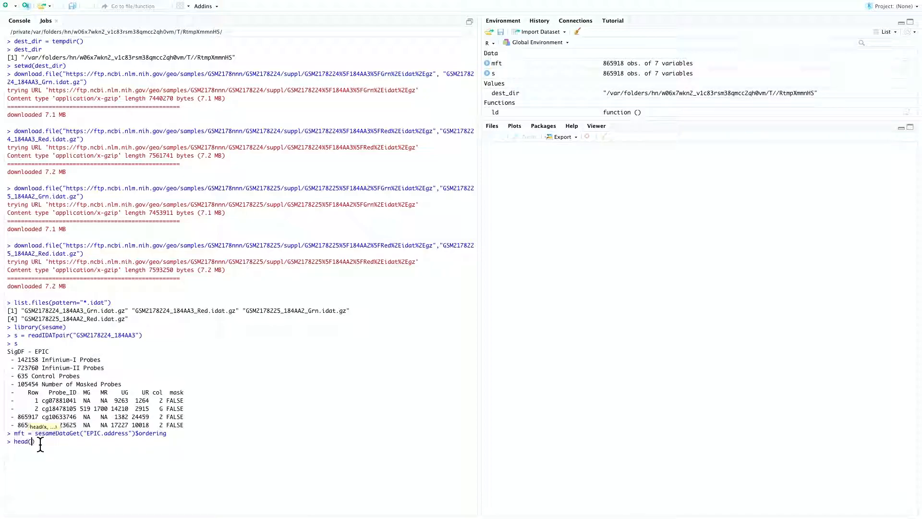
text(mft)
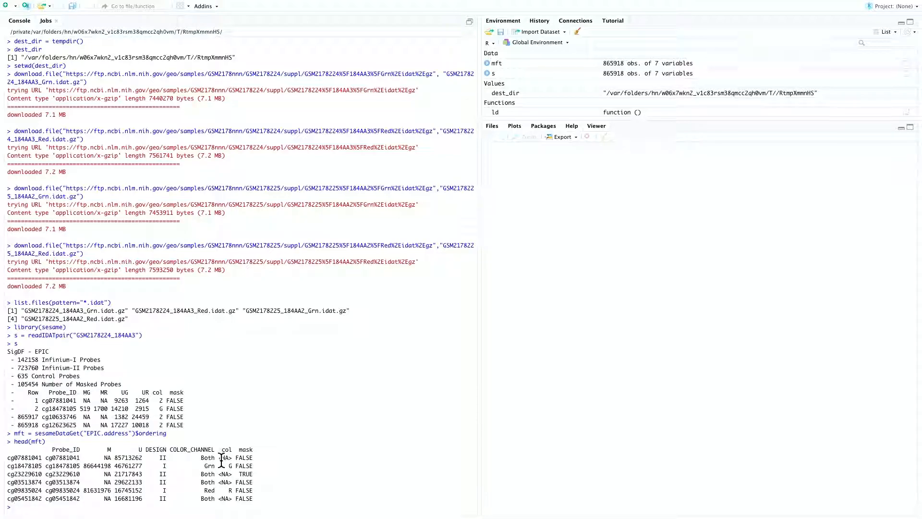
mouse_move(169, 473)
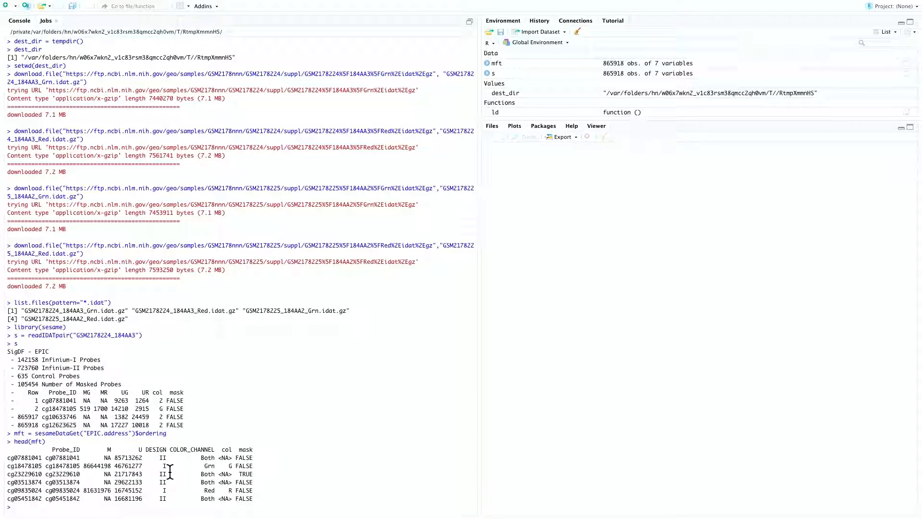
Step: Read GSM2178225_184AA2 with readIDATpair using manifest=mft
text(readIDATpair("GSM2178225_184AA2)
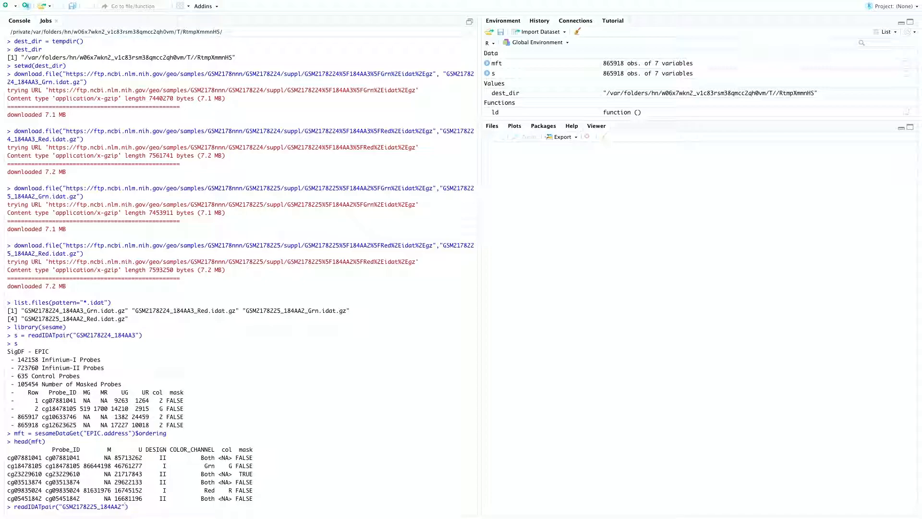
text(, manifest=mft)
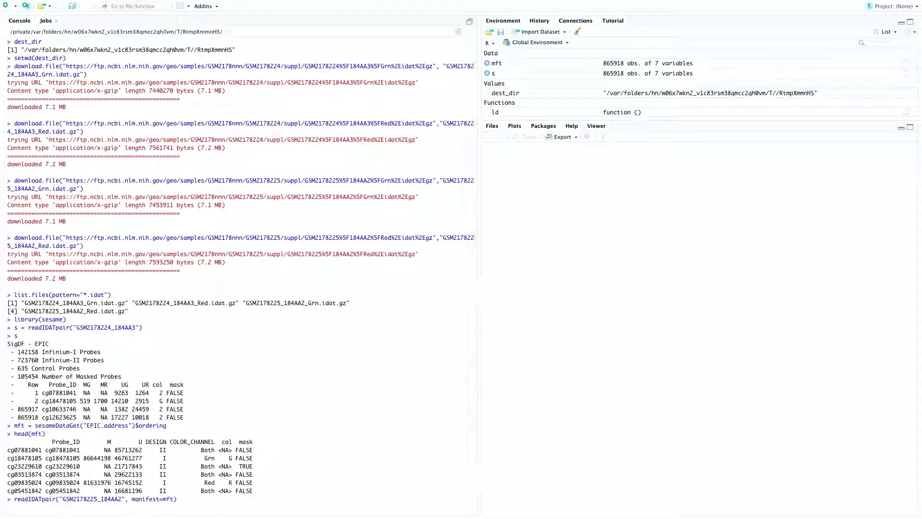
key(Return)
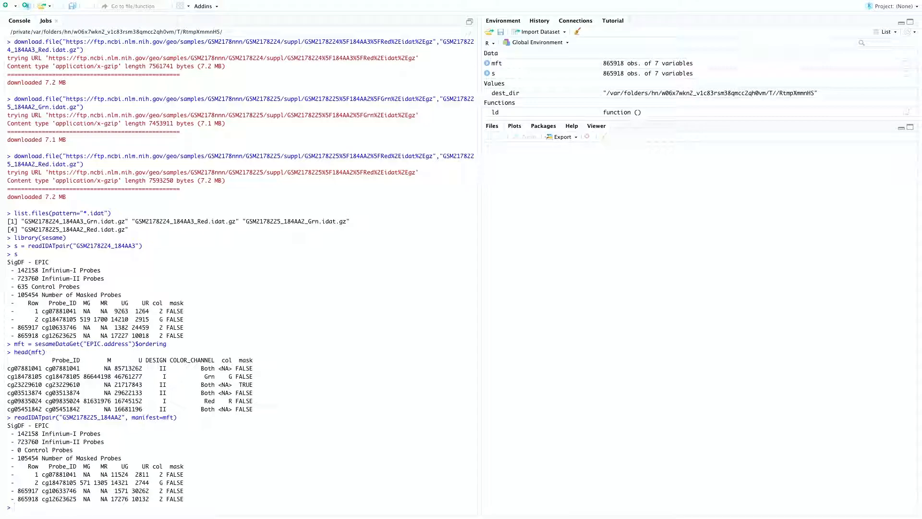
Step: Load parallel, read both samples via mclapply(searchIDATprefixes("."), readIDATpair), and run sesameQC on s
text(library(par)
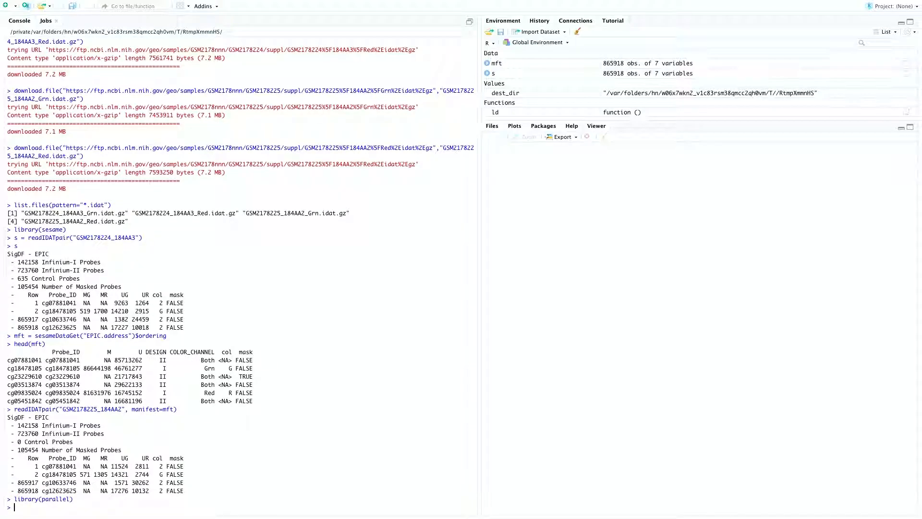
text(mclappl)
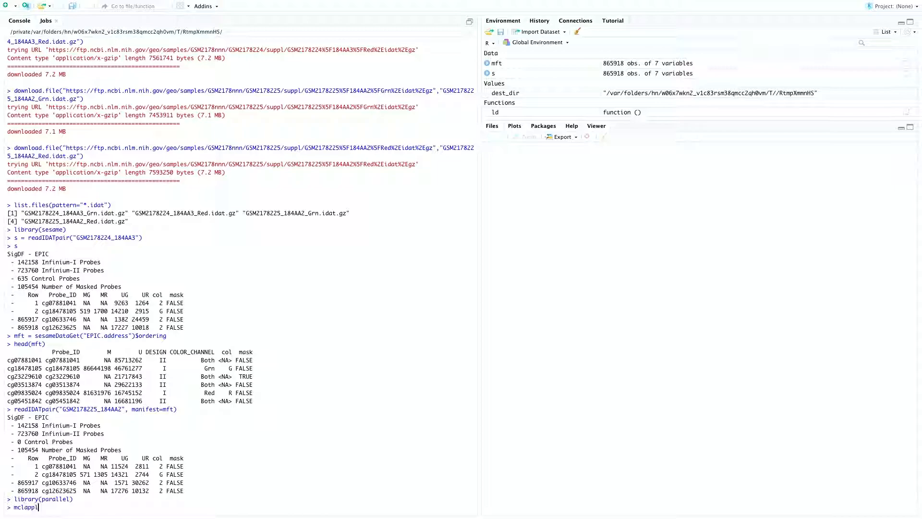
text(()
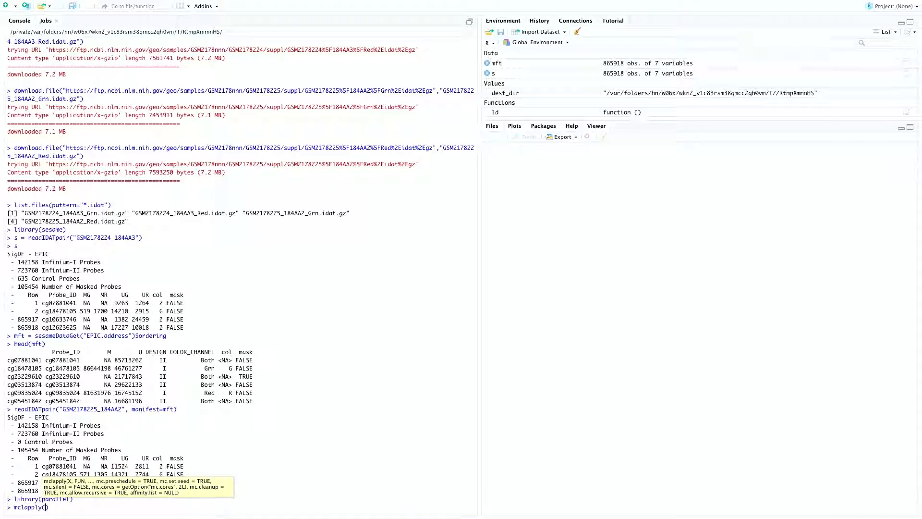
text(searchIDATprefixes(".)
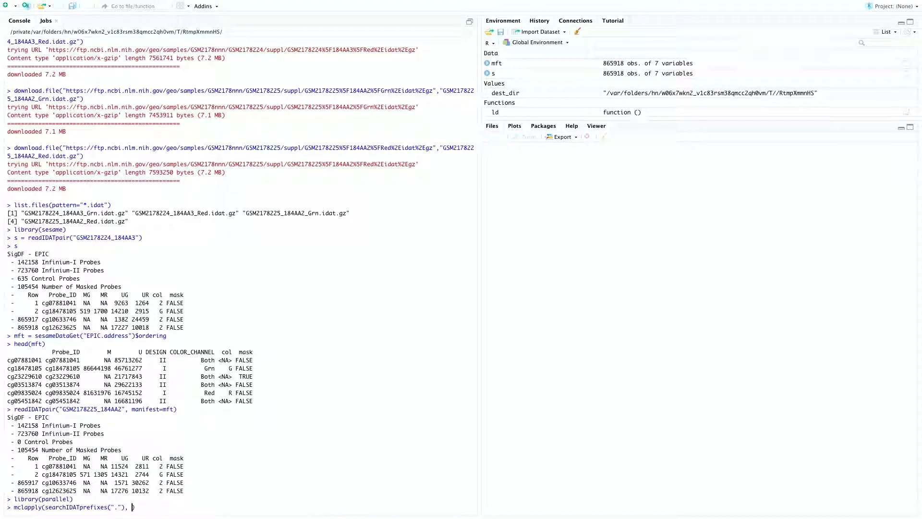
text(readIDATpair, mc.cores=2)
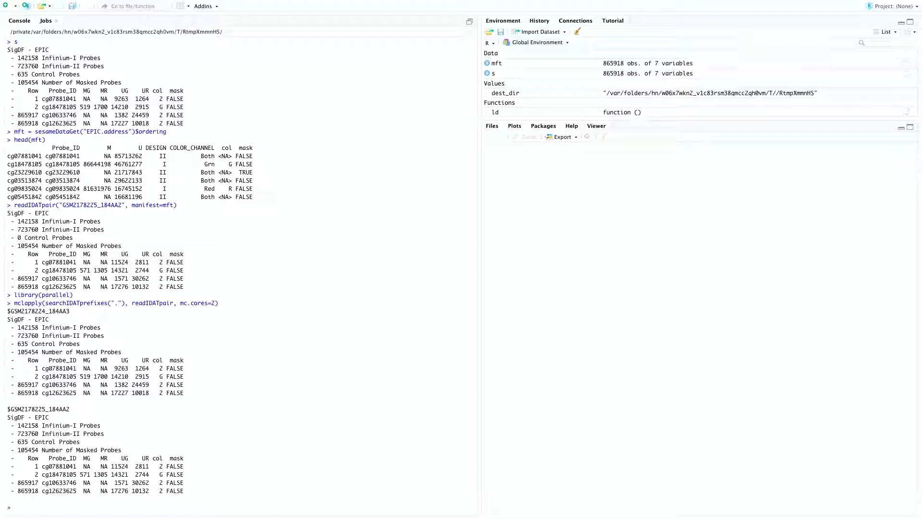
text(sesame)
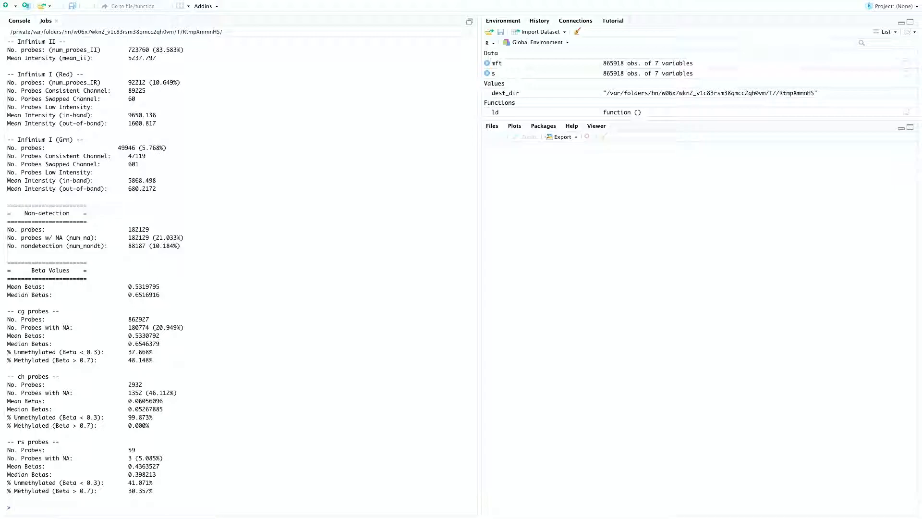
Step: Print qualityRank(s)$rank_probe_success_rate and begin assigning betas
text(qualityRank)
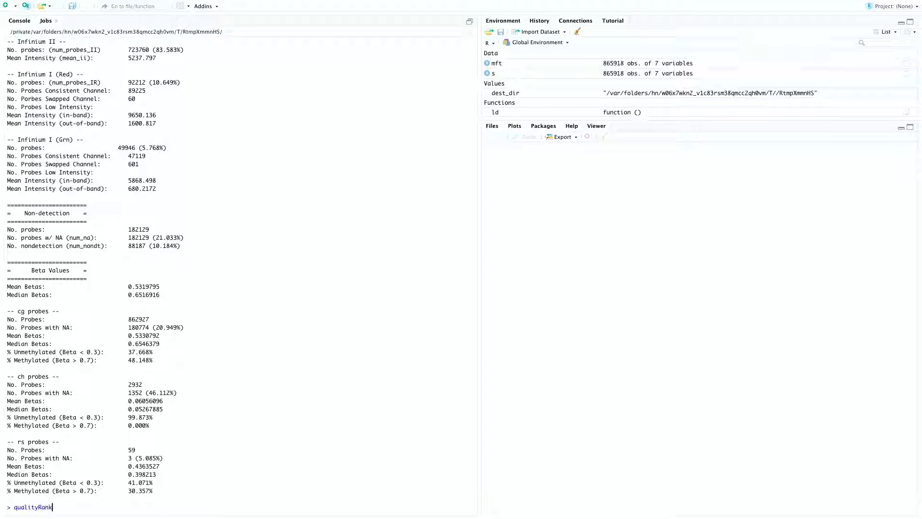
text((s)$)
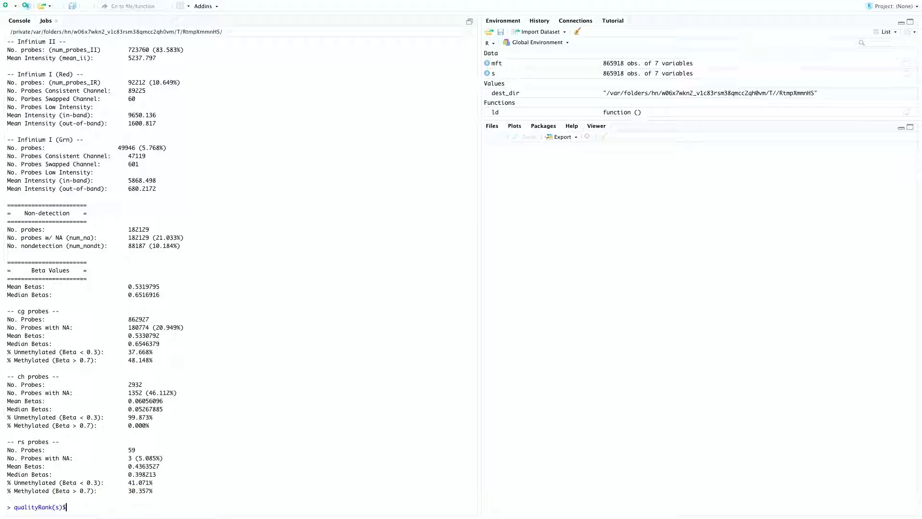
text(rank_probe_)
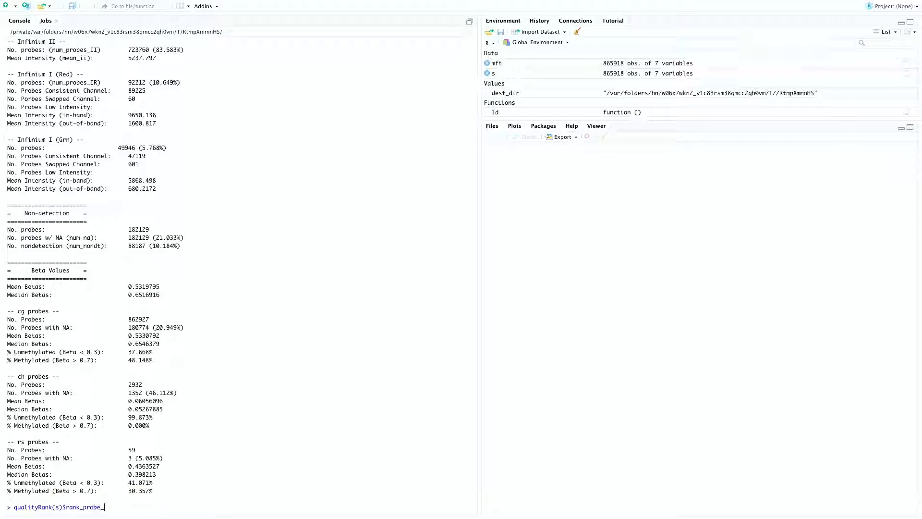
text(success_rate)
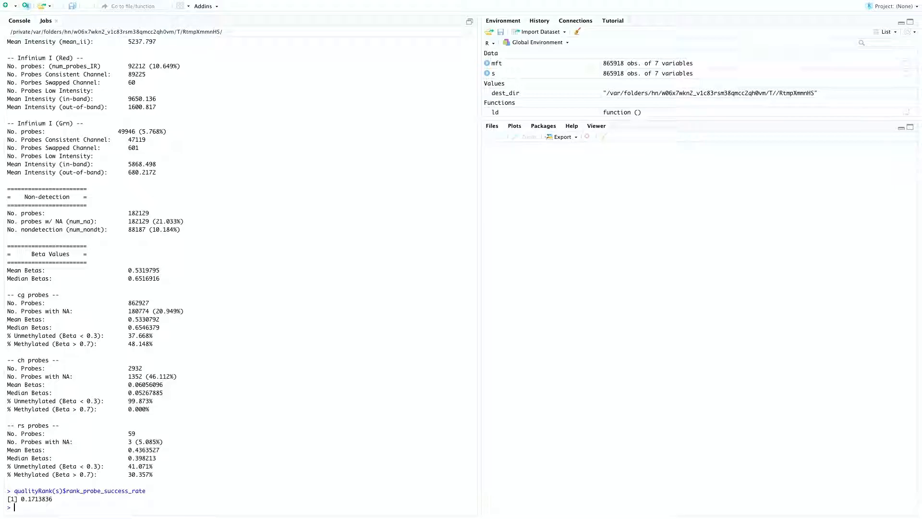
text(betas = getBetas(s)
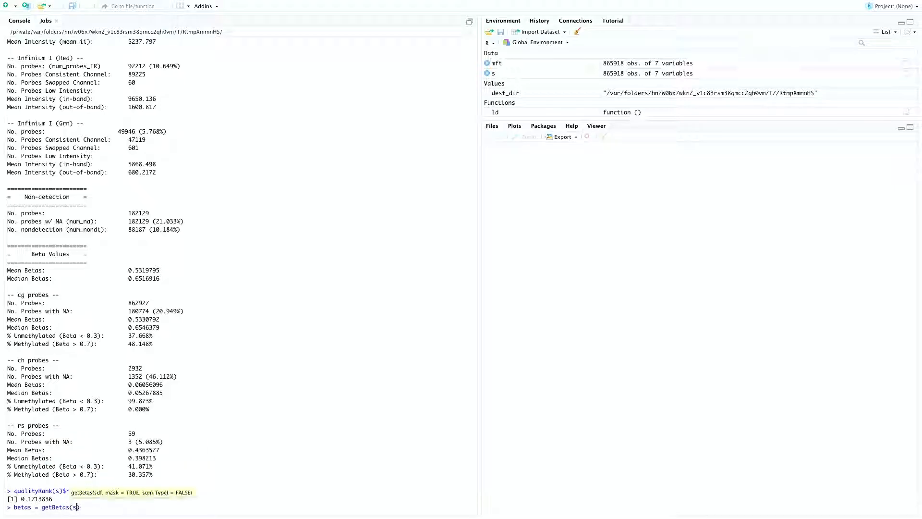
Step: Compute betas = getBetas(s), show head(betas, 20), and print s again
key(enter)
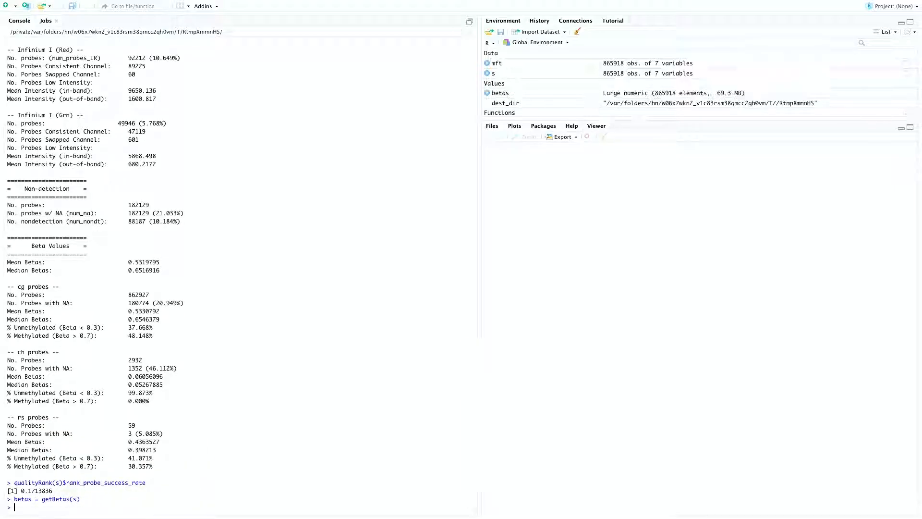
text(head(betas, 20)
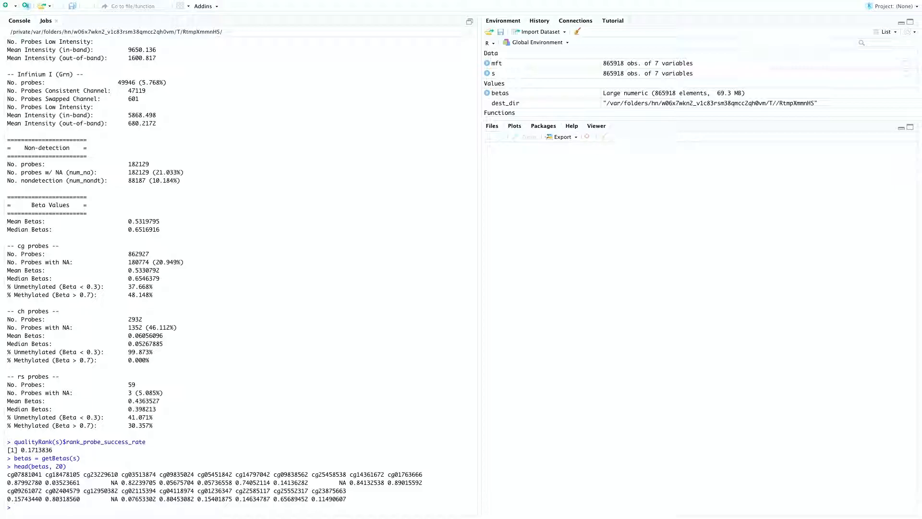
text(s)
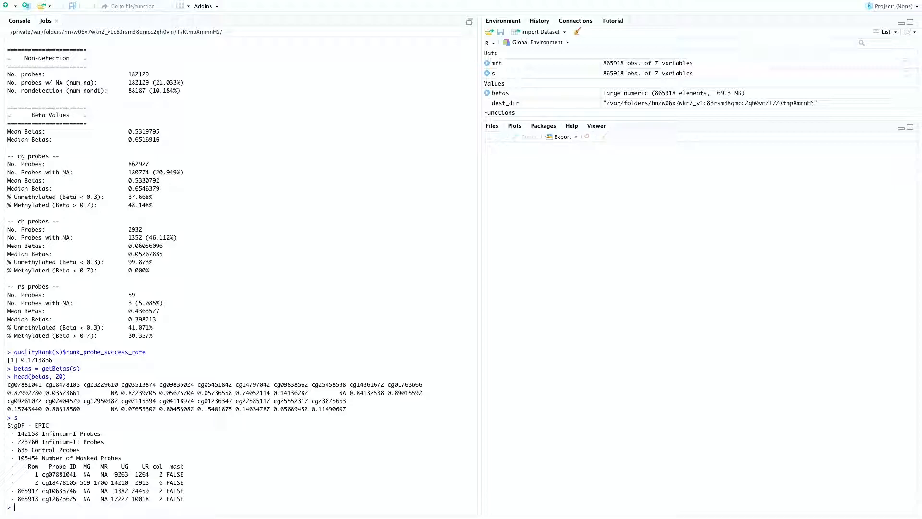
Step: Inspect head(s$mask) and sum(s$mask), then store s0 = resetMask(s)
text(head(s))
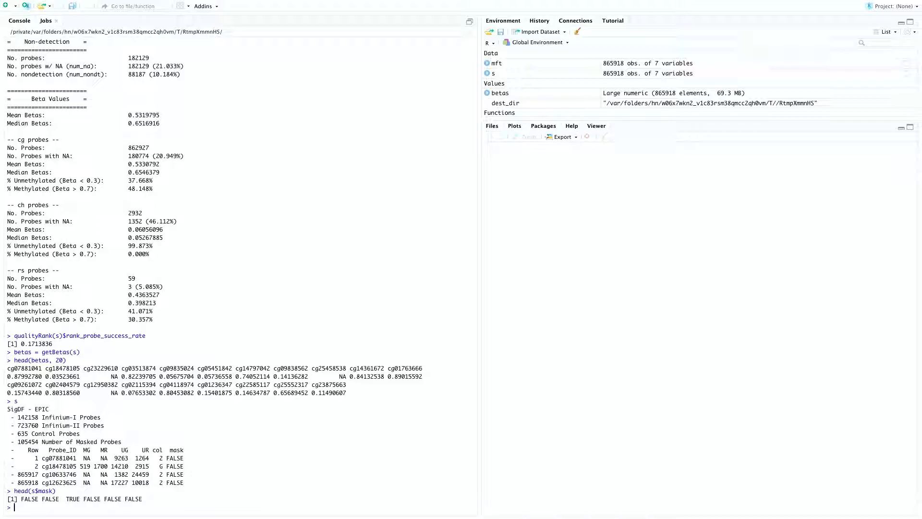
text(sum(s$mask)
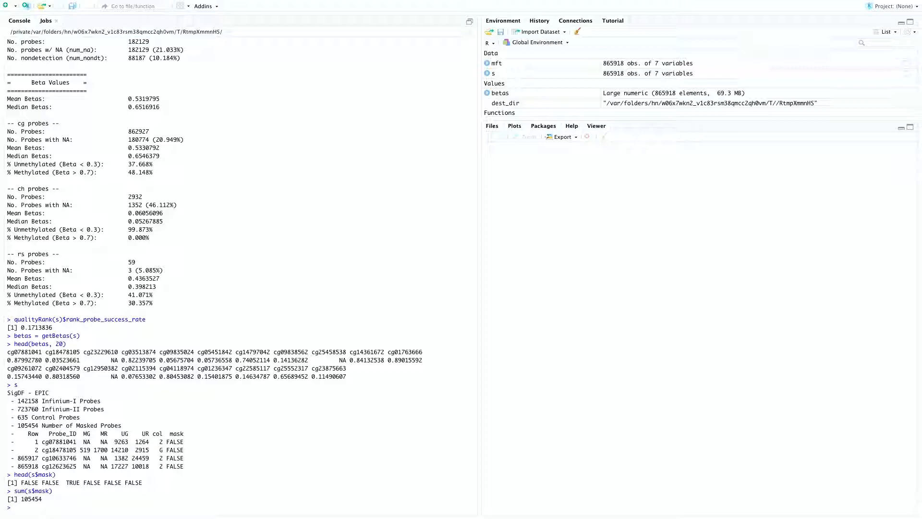
text(s0 = resetMask(s)
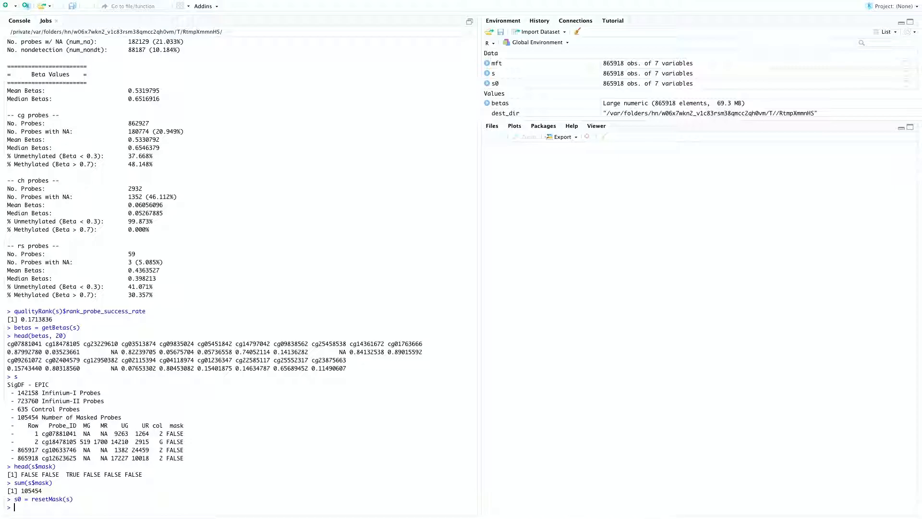
Step: Confirm sum(s0$mask) is 0 and store s1 = qualityMask(s0)
text(sum(s0))
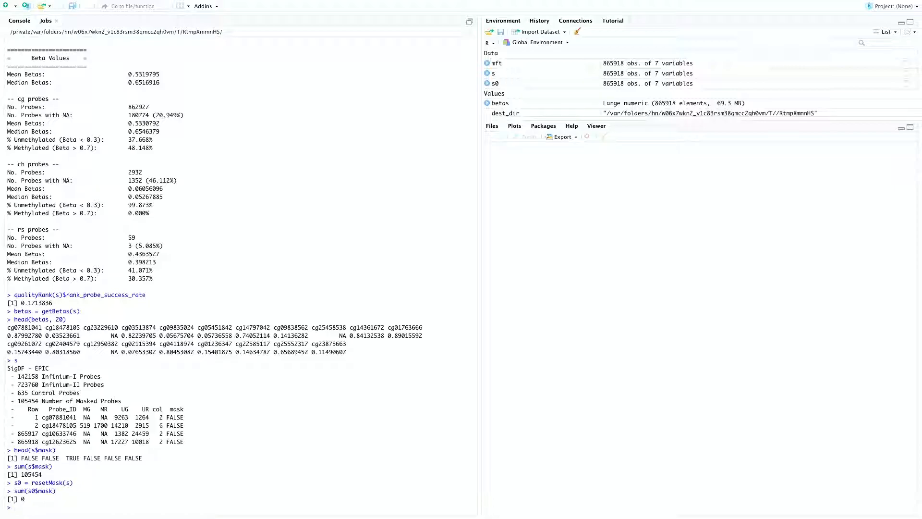
text(s1)
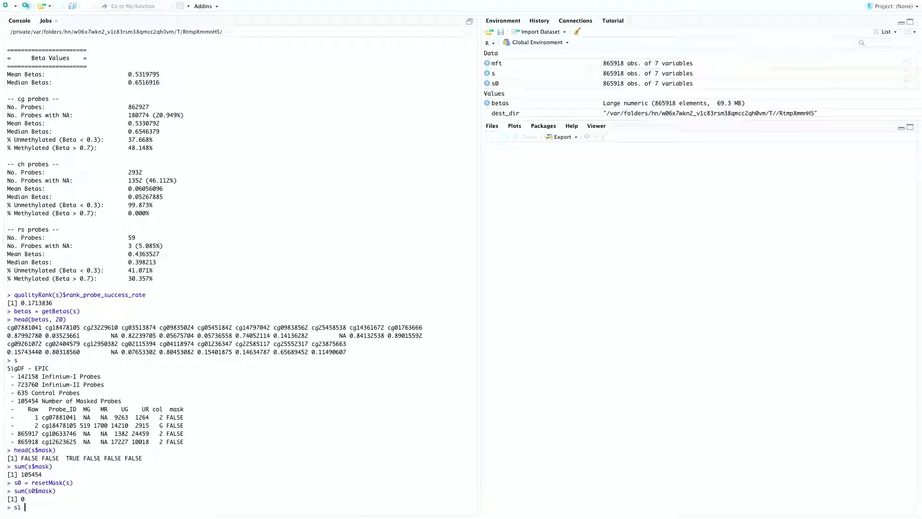
text(= qualityMask(s)
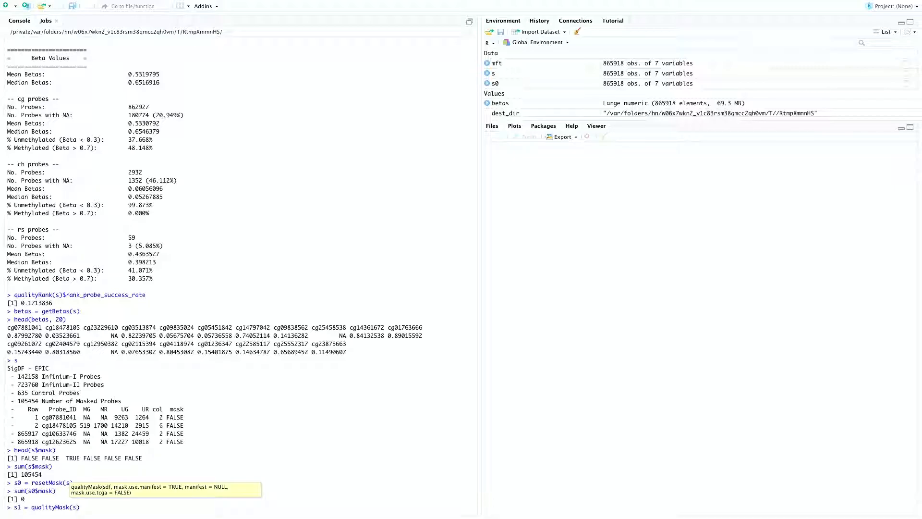
key(Return)
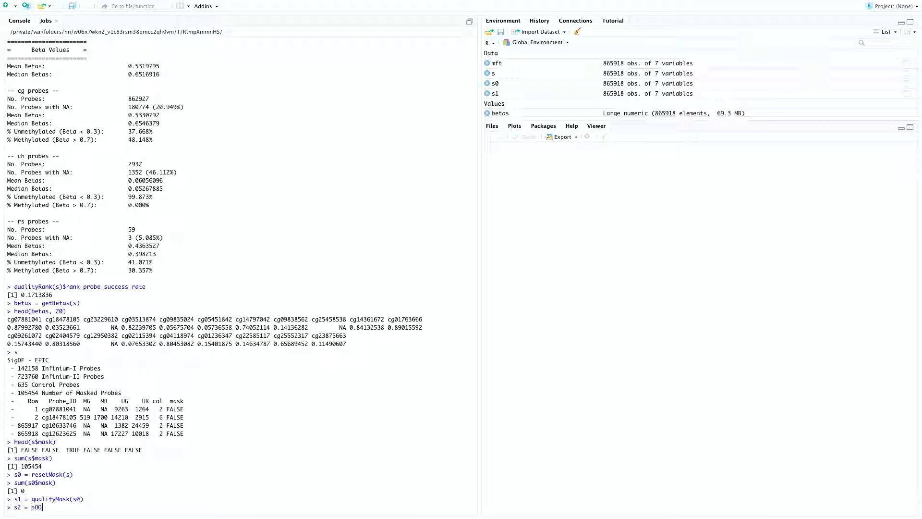
Step: Store s2 = pOOBAH(s1) and confirm sum(s2$mask) returns 182129 masked probes
text(OOBAH(s1)
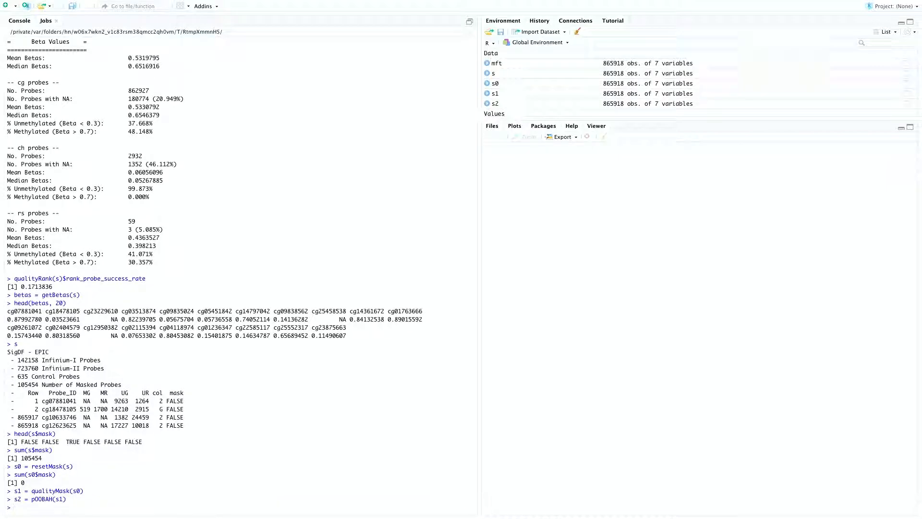
text(sum(s2$mask)
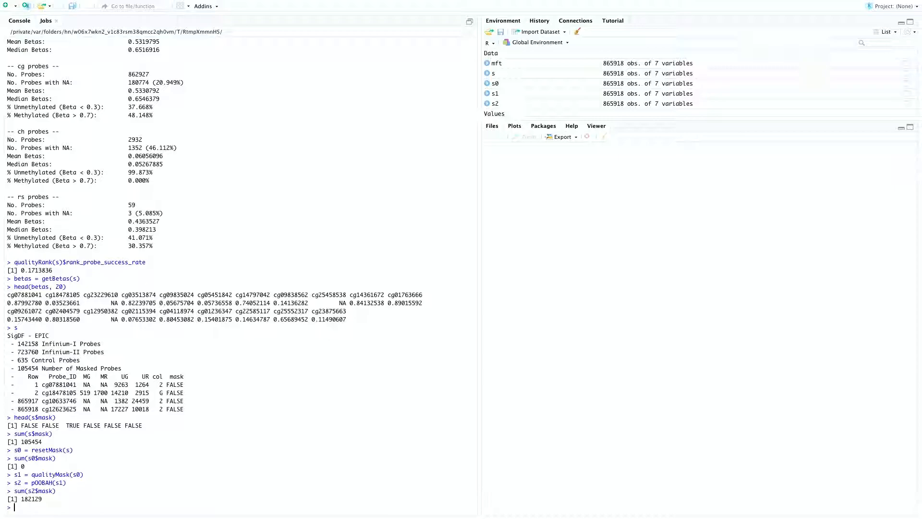
text(pval =)
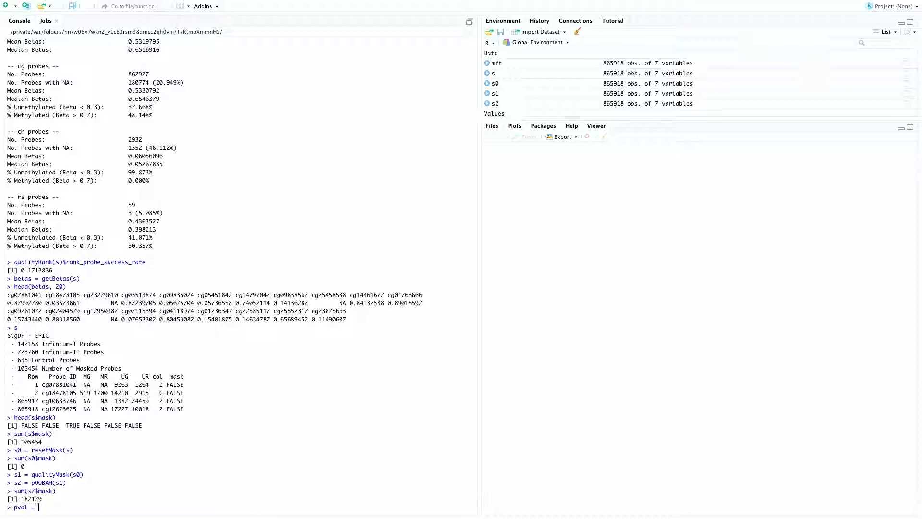
Step: Compute pval from pOOBAH and store s3 = addMask(s1, pval>0.05)
text(pOOBAH(s, return.pval=)
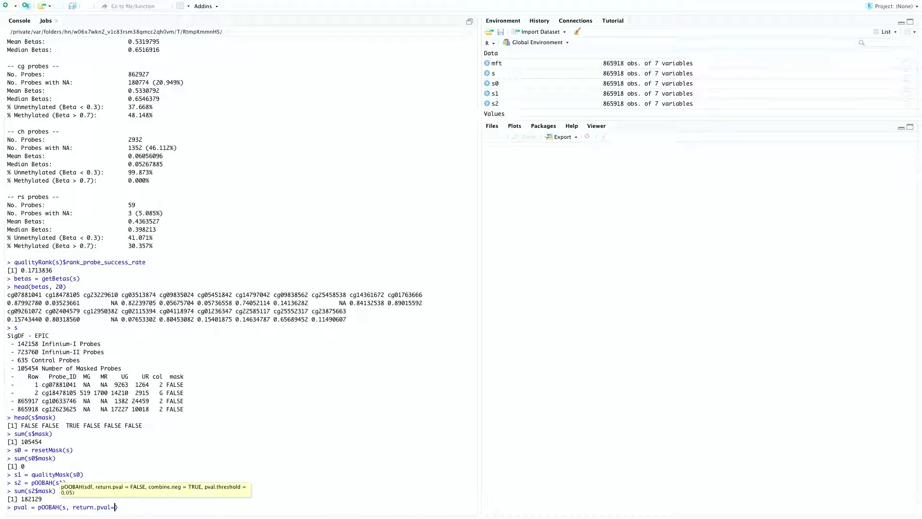
text(TRUE)
key(enter)
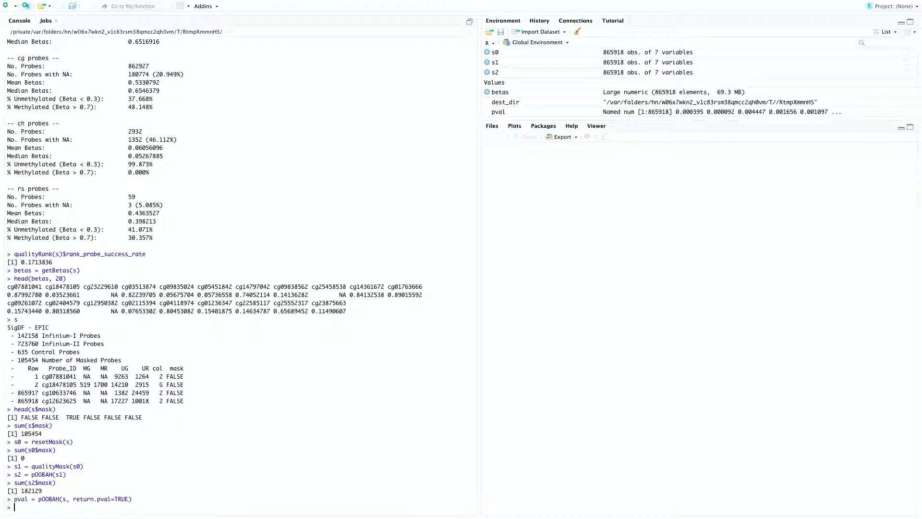
text(s3 =)
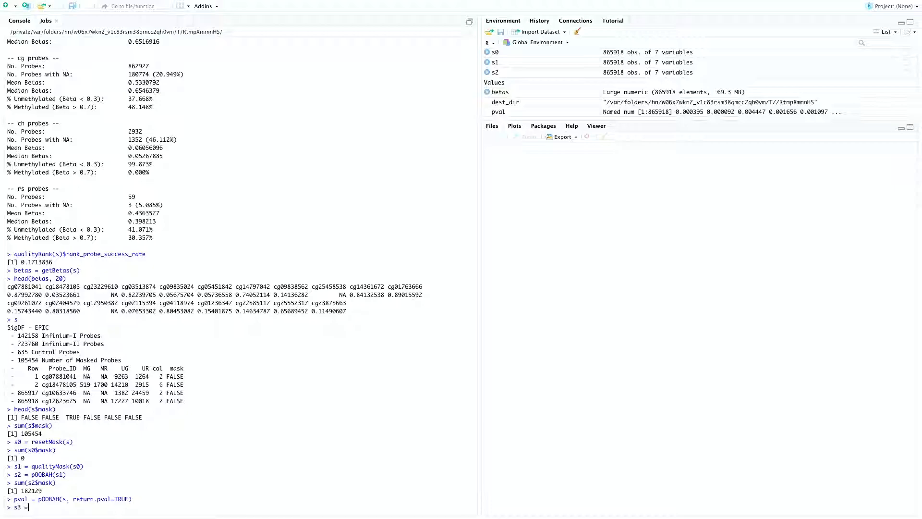
text(addMask()
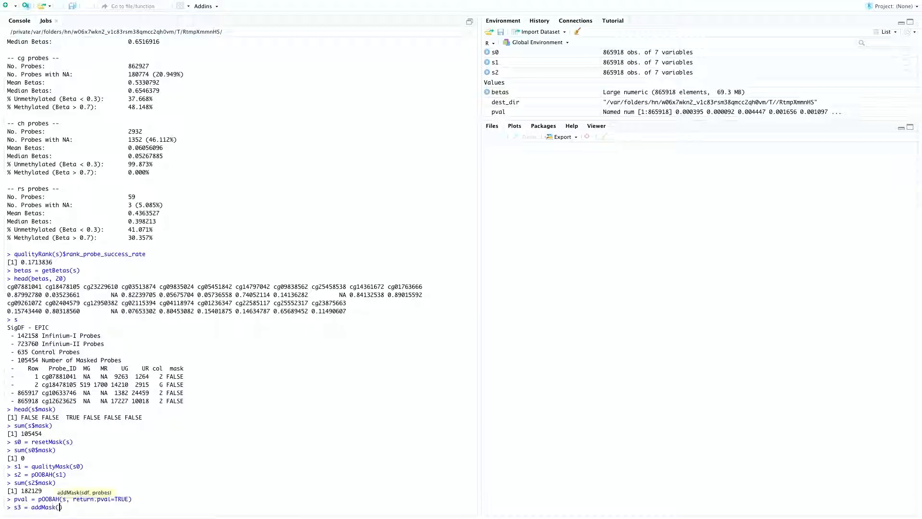
text(s1, pval)
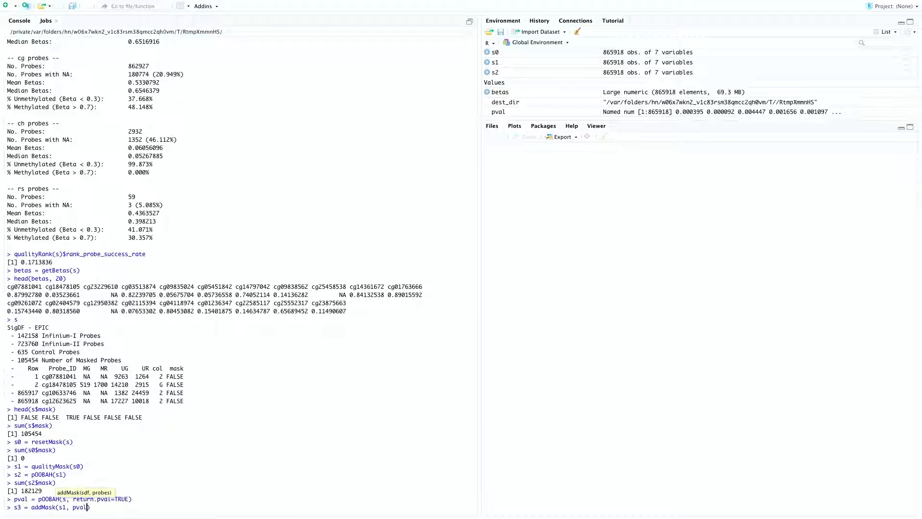
text(>0.05)
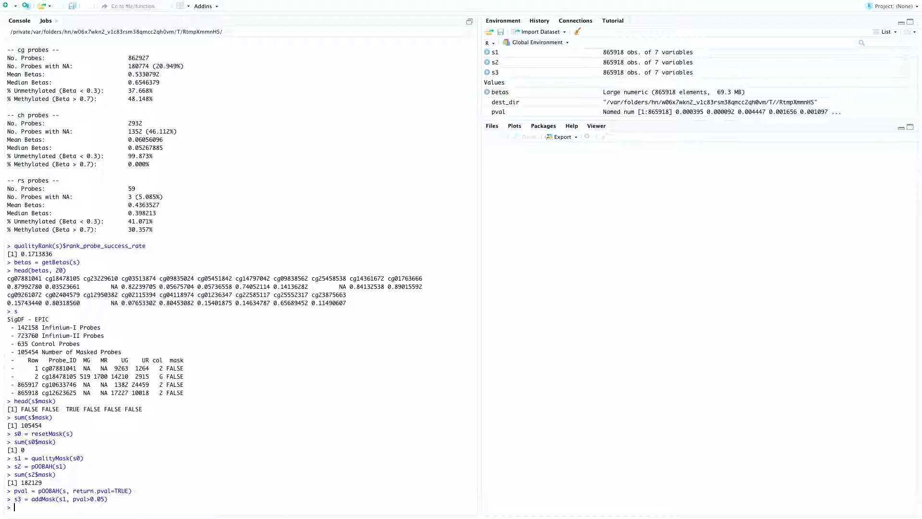
Step: Verify sum(s3$mask) == sum(s2$mask) returns TRUE
text(sum(s3$mask)
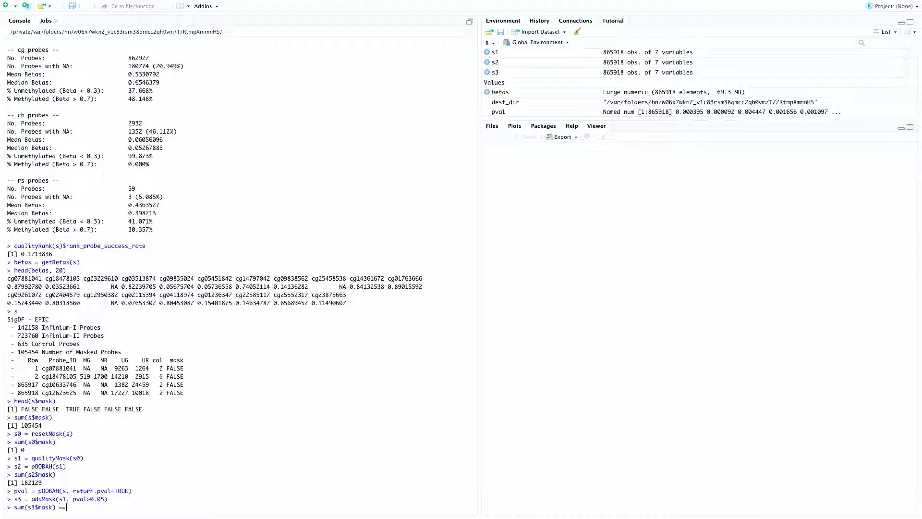
text(== sum(s2))
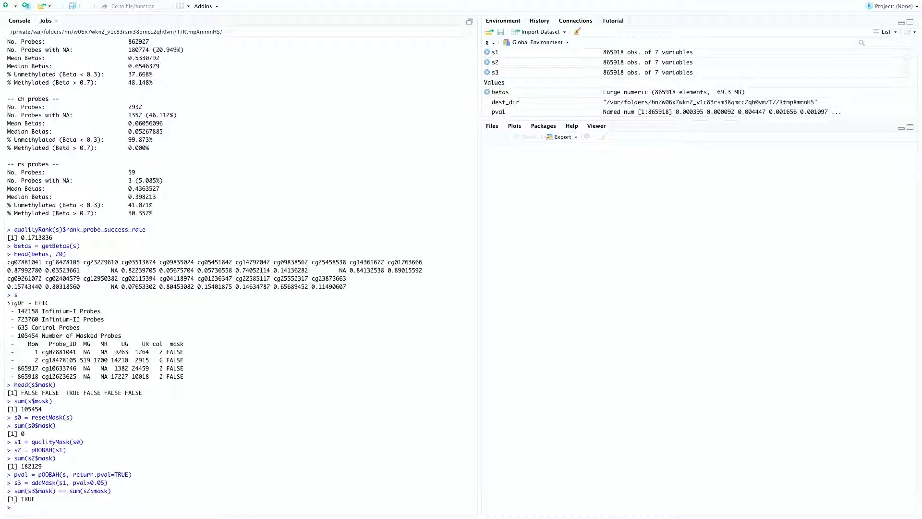
text(se)
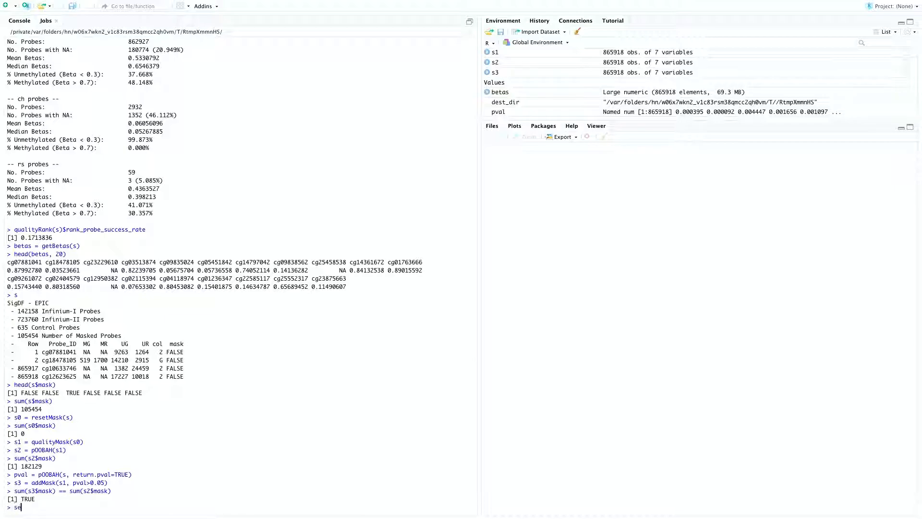
Step: Show sesamePlotIntensVsBetas(s) for the raw data and store s4 = noob(s)
text(sesamePlotIntensVsBetas(s)
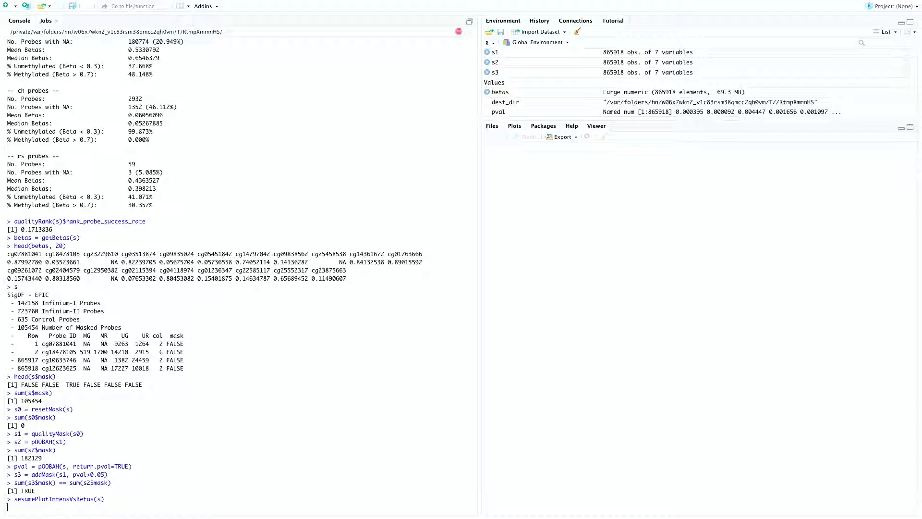
key(Return)
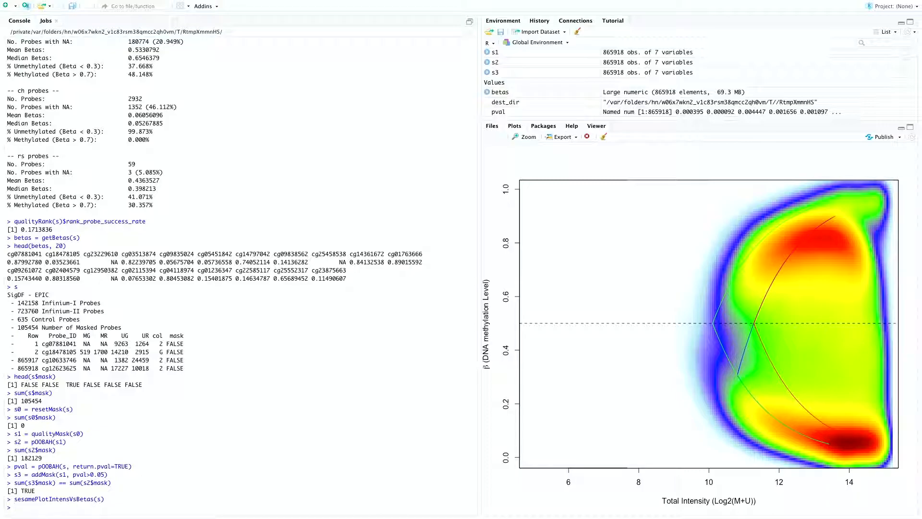
text(s4 = noob(s)
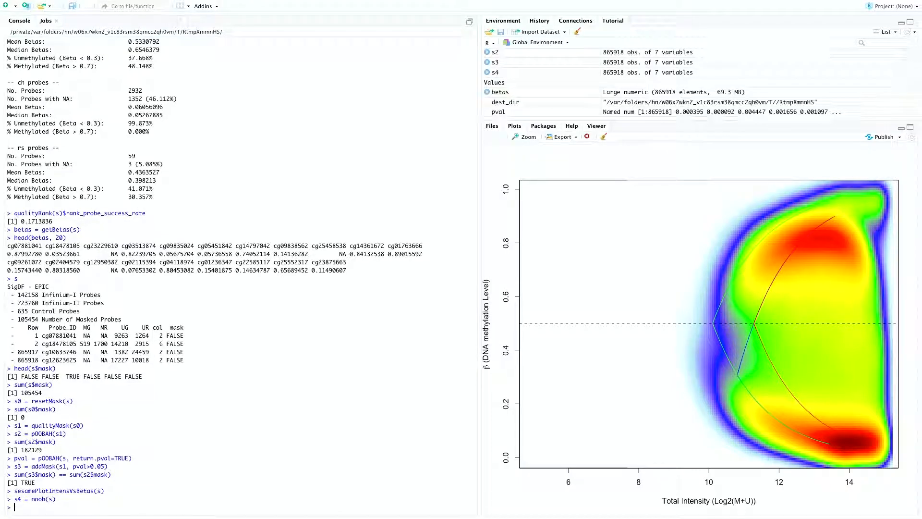
Step: Show sesamePlotIntensVsBetas(s4) and the Red-Green QQ-plot sesamePlotRedGrnQQ(s4)
text(sesamePlotIntensVsBetas(s4)
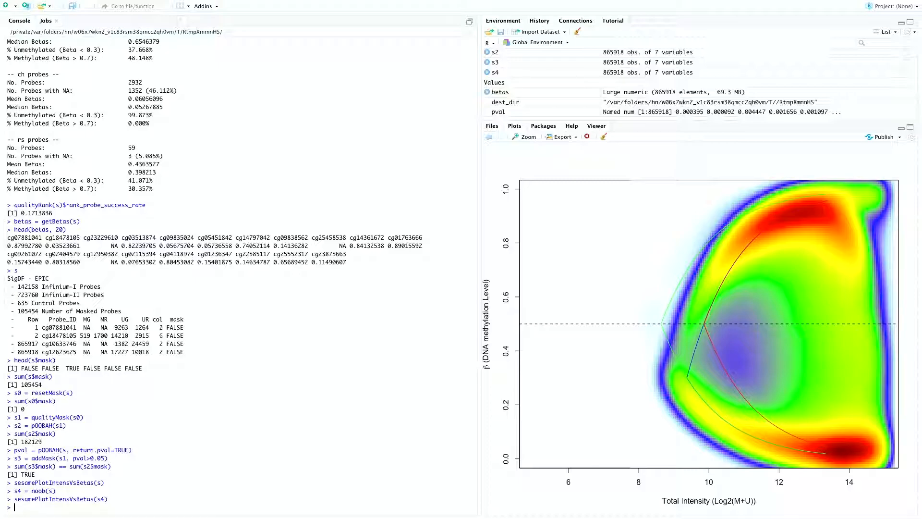
text(sesamePlotRedGrnQQ(s4)
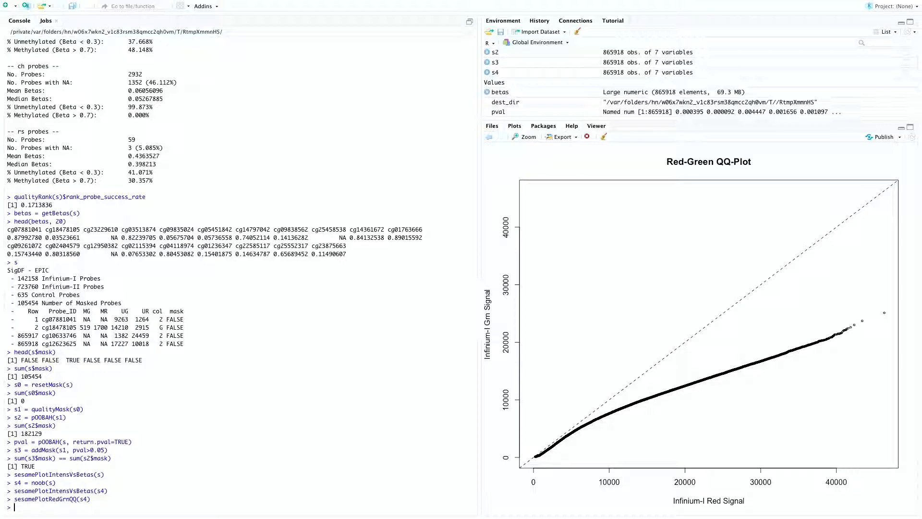
Step: Store s5 = dyeBiasNL(s4) and show its Red-Green QQ-plot on the diagonal
text(s5 =)
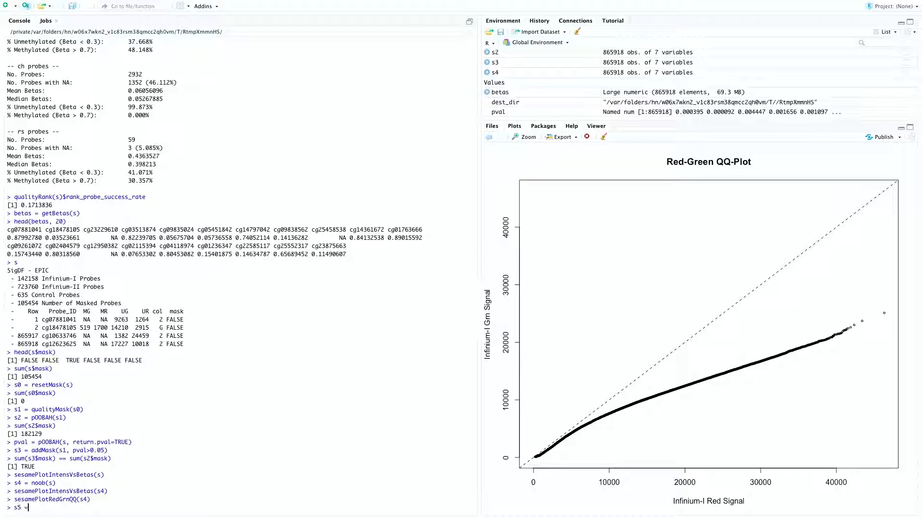
text(dyeBiasNL(s4)
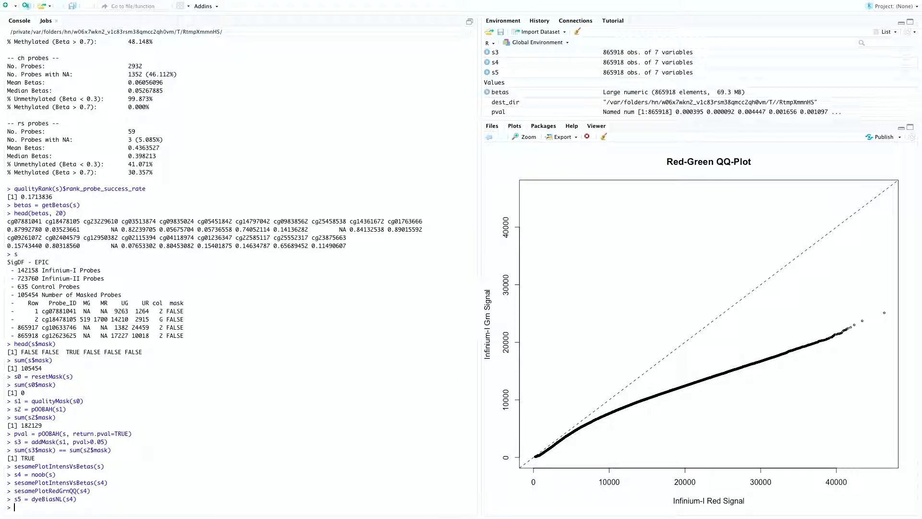
text(sesamePlotRedGrnQQ()
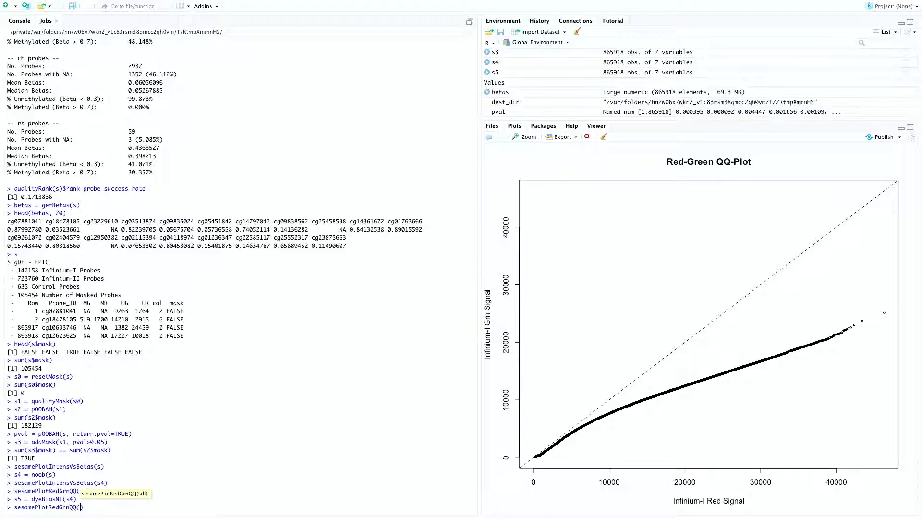
text(s5)
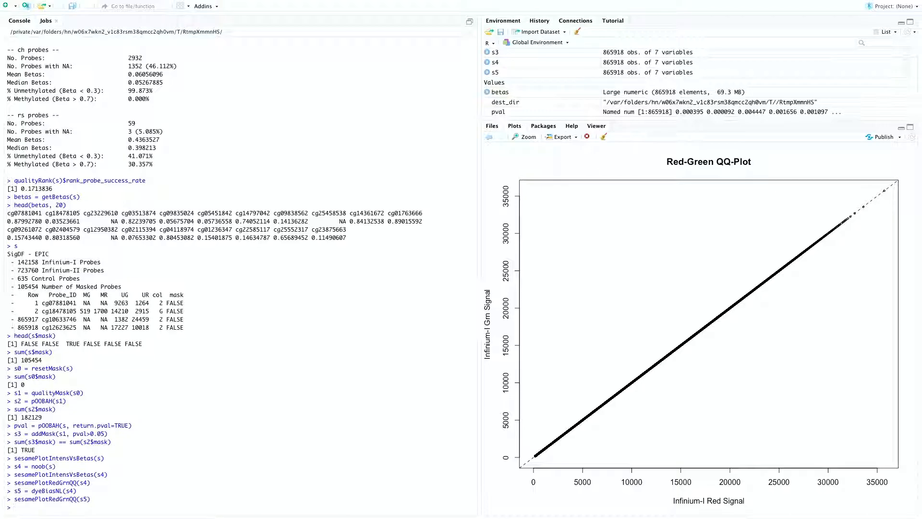
Step: Show sesamePlotIntensVsBetas(s5) for the dye-bias-corrected data
text(sesamePlotIntensVsBetas(s5)
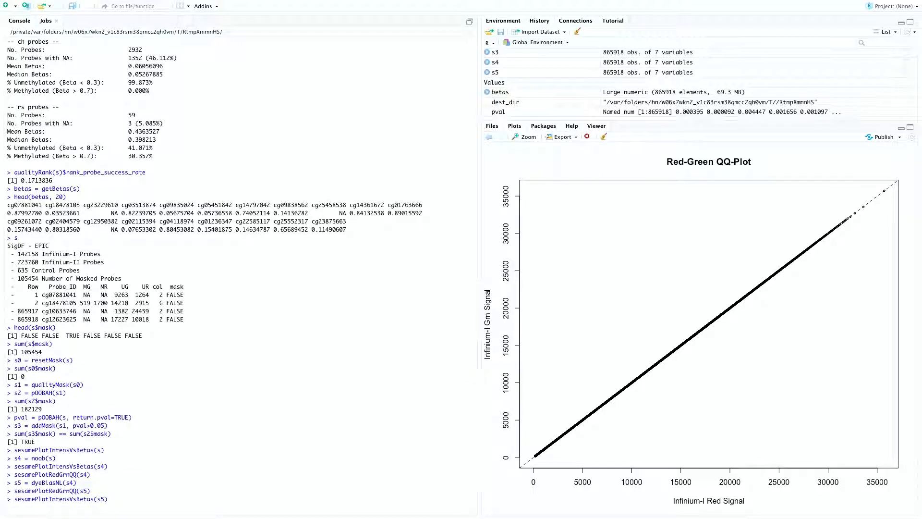
key(Return)
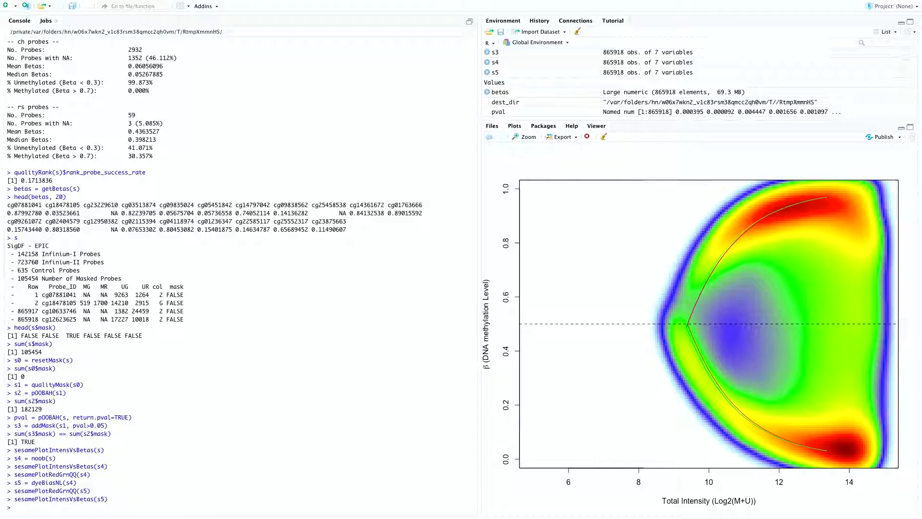
text(betas = do.call(cbind, mclapply(searchIDATprefixes(")
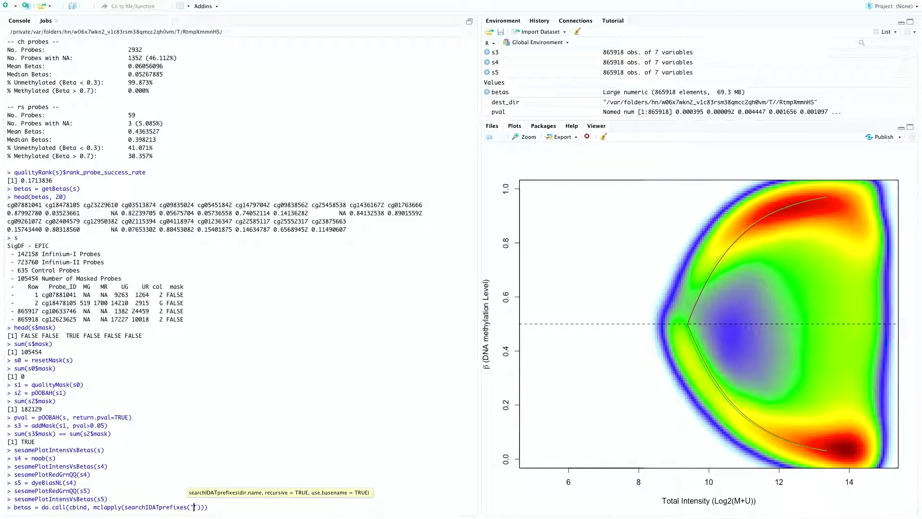
Step: Build betas via mclapply over searchIDATprefixes(".") with pOOBAH, noob, dyeBiasNL and getBetas, mc.cores=2
text(.)
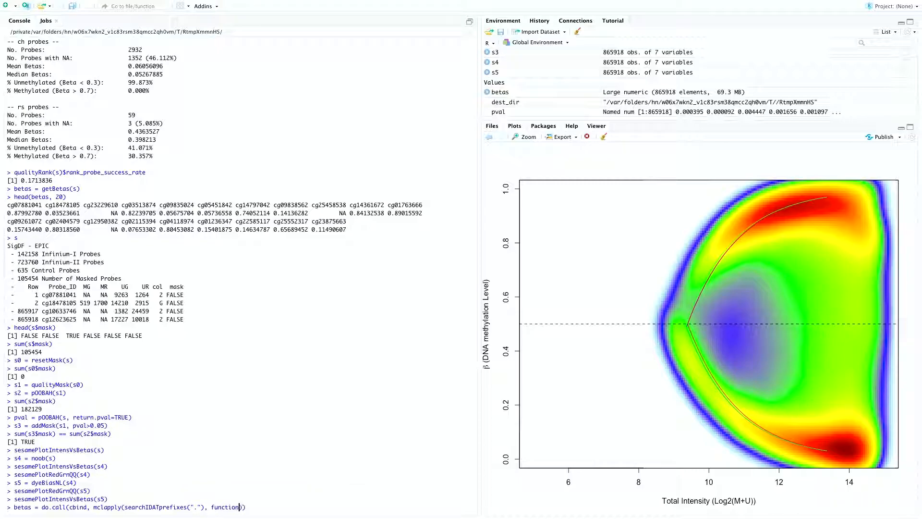
text(px))
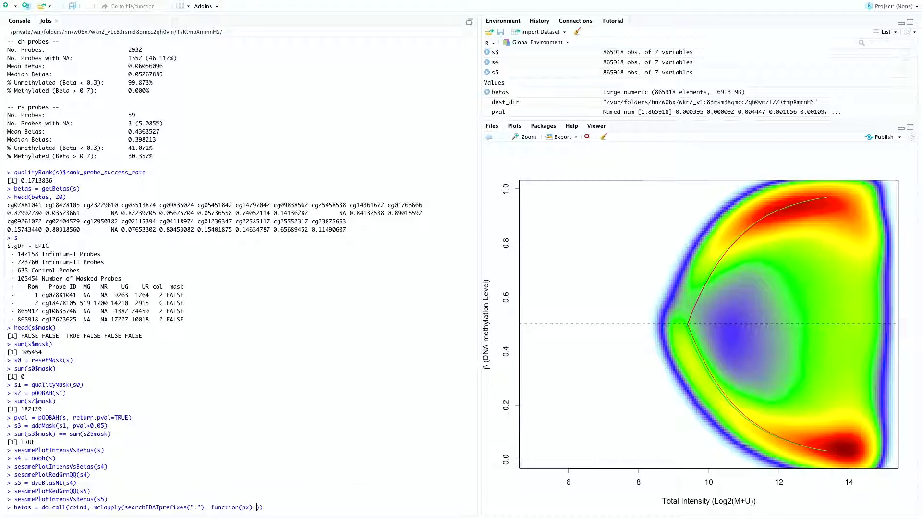
text(getBetas()
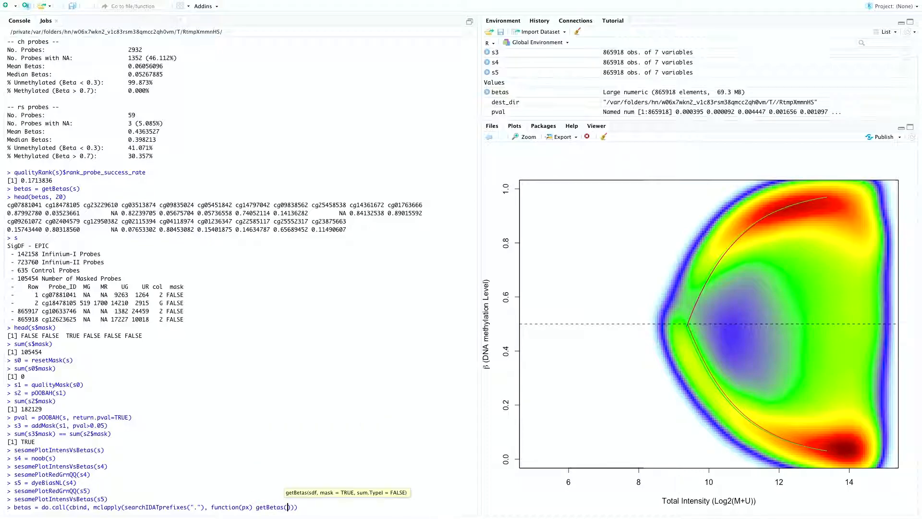
text(dyeBa)
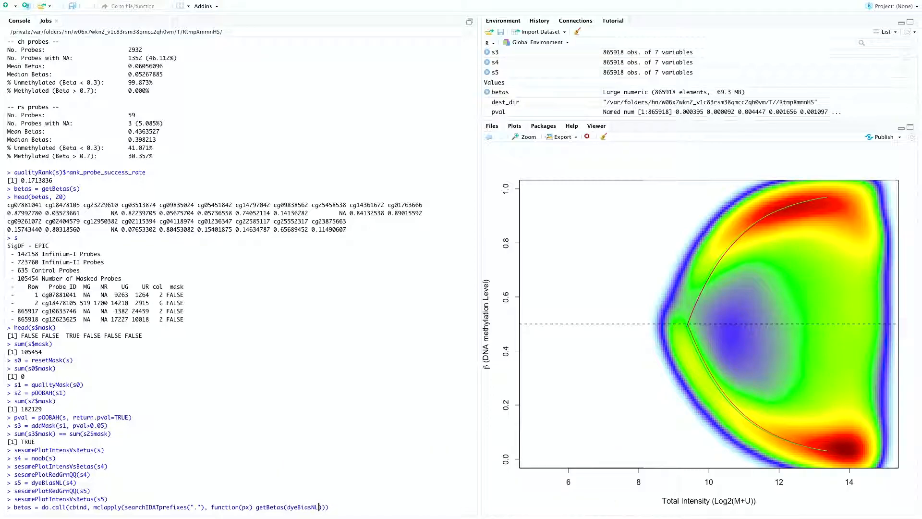
text(noob(p)
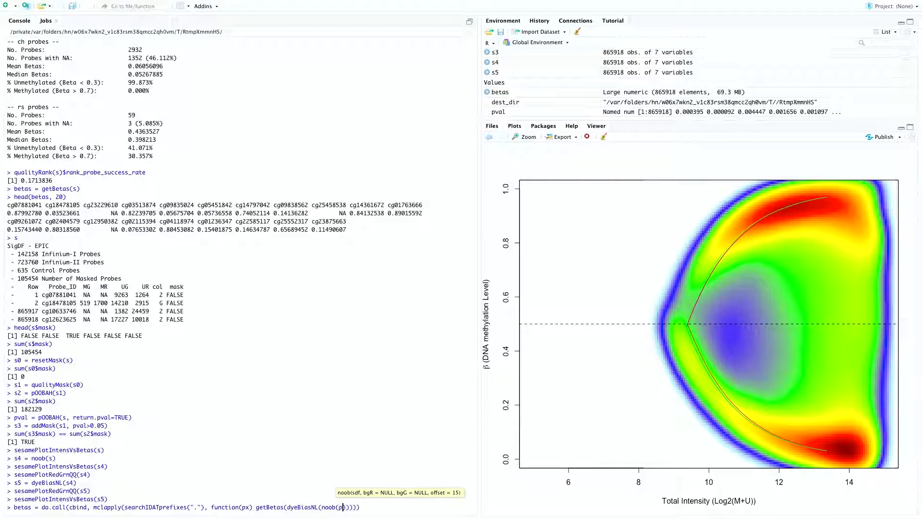
text(pOOBAH)
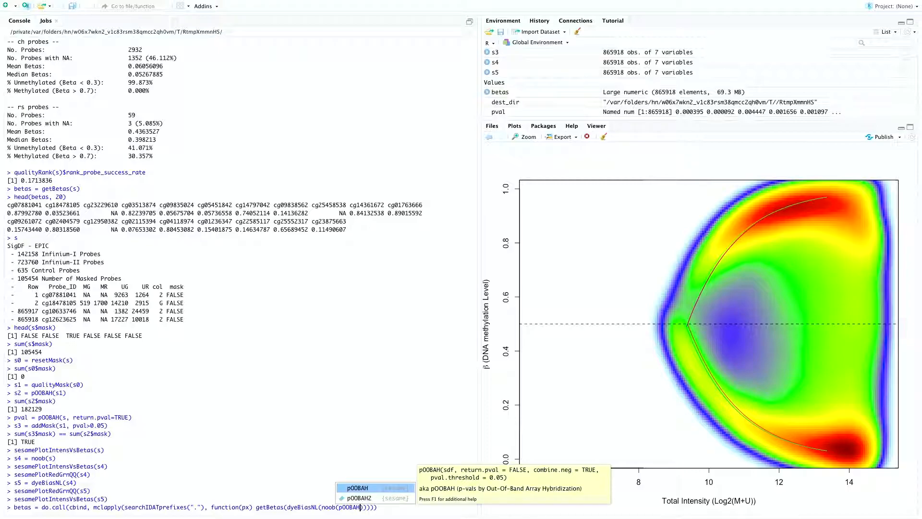
text(readIDATpair(px)
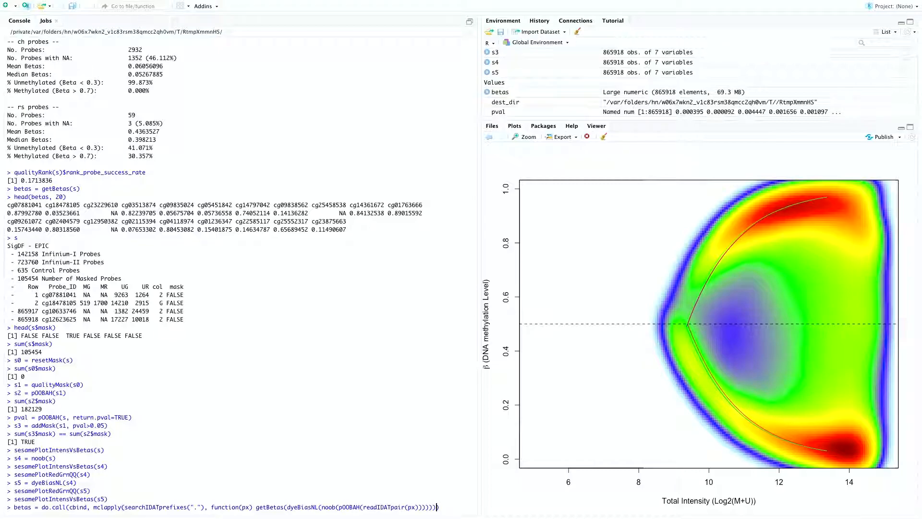
text(, mc.cores=2)
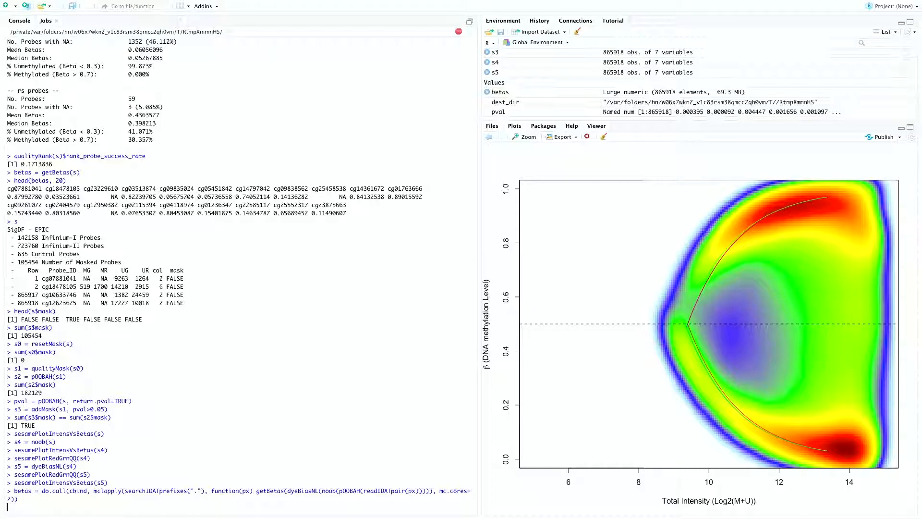
key(Return)
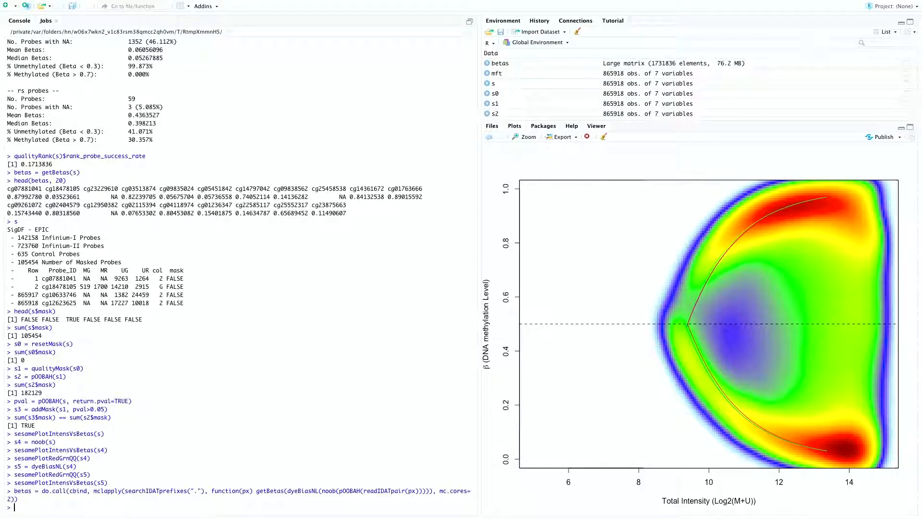
Step: Preview head(betas) and store betas2 = openSesame(".")
text(head(betas))
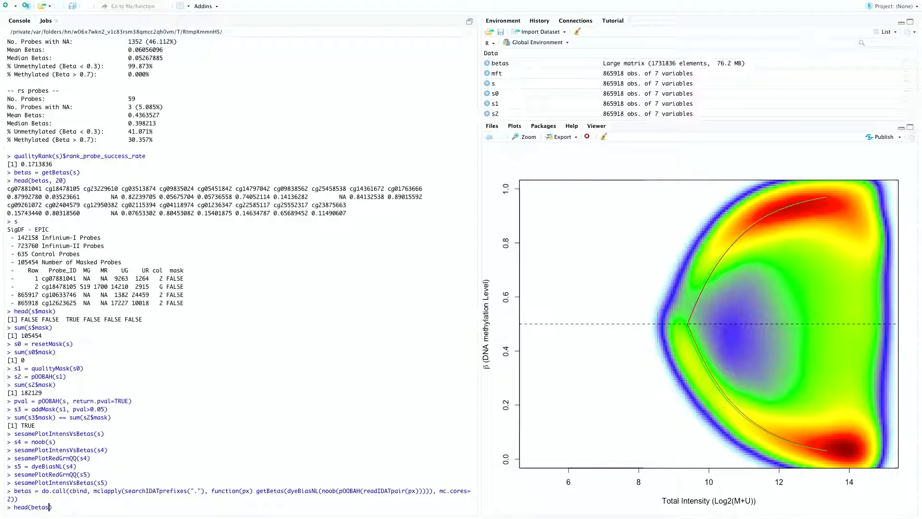
key(enter)
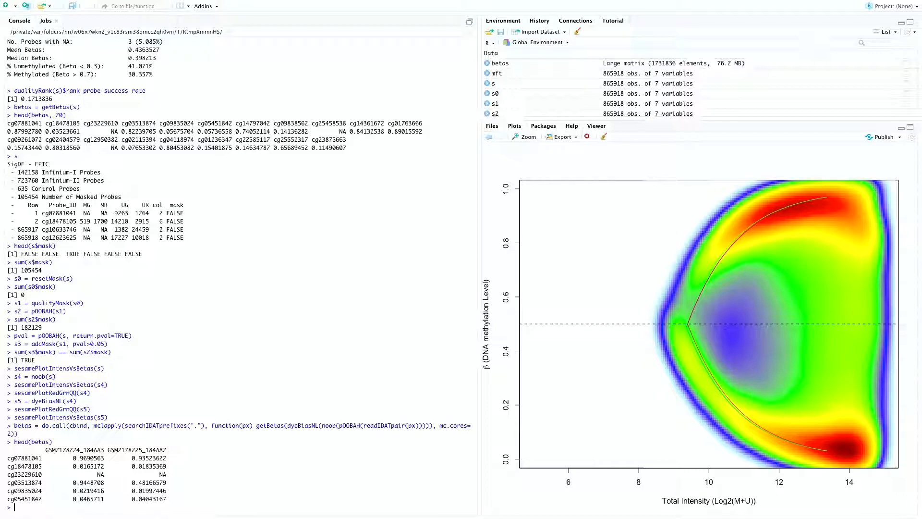
text(betas)
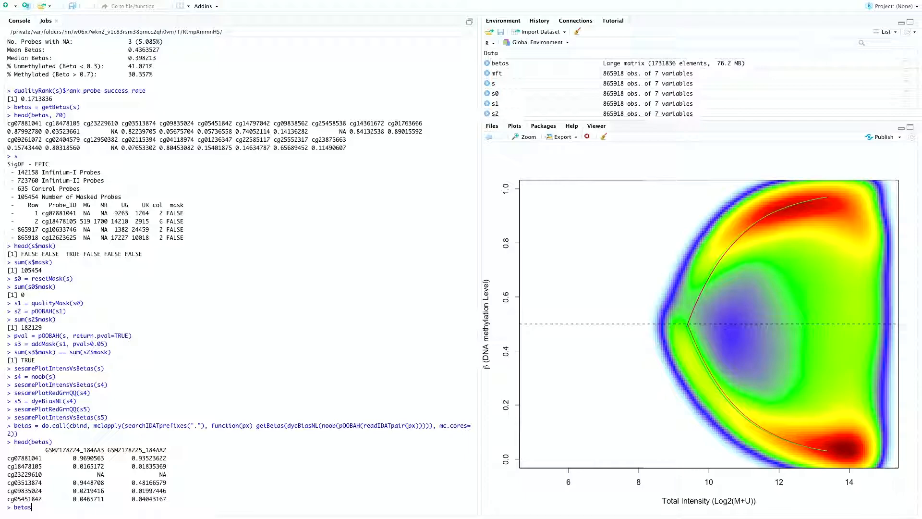
text(betas2 = openSesame(".)
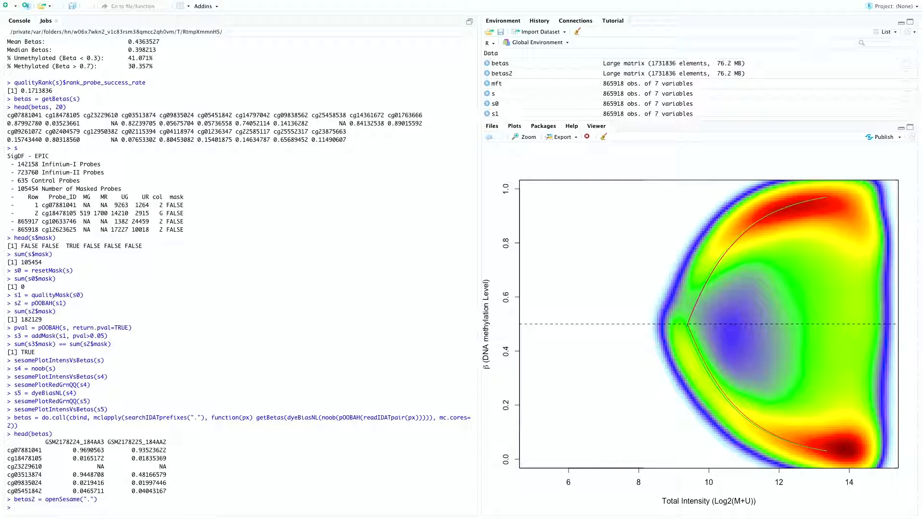
Step: Verify all(betas == betas2, na.rm=T) returns TRUE
text(all(betas == betas2 na.rm=T)
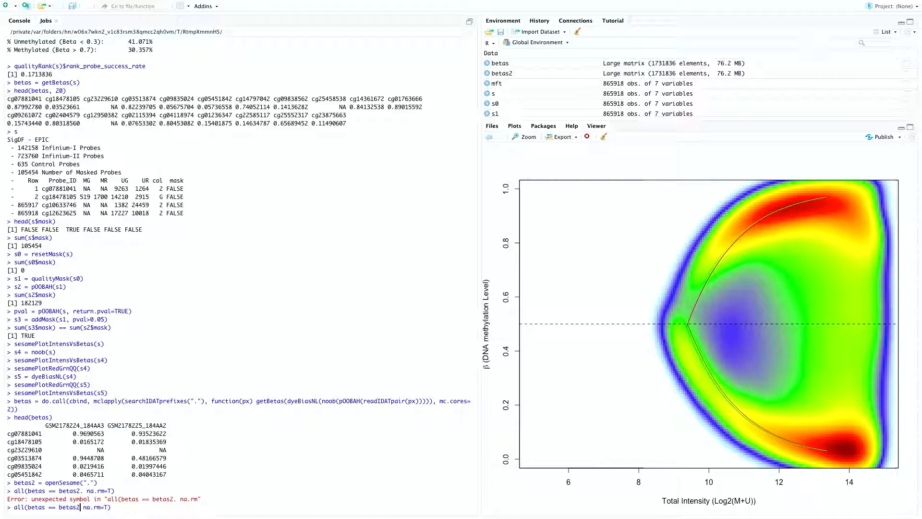
key(enter)
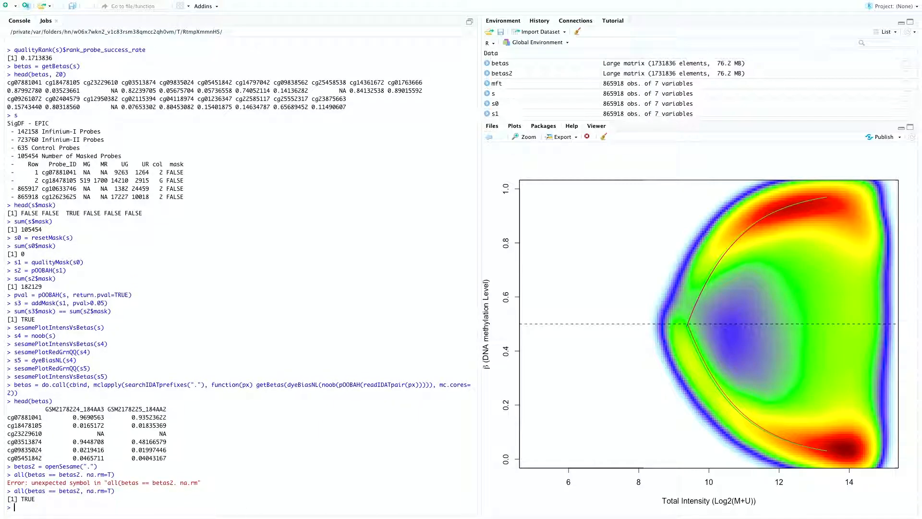